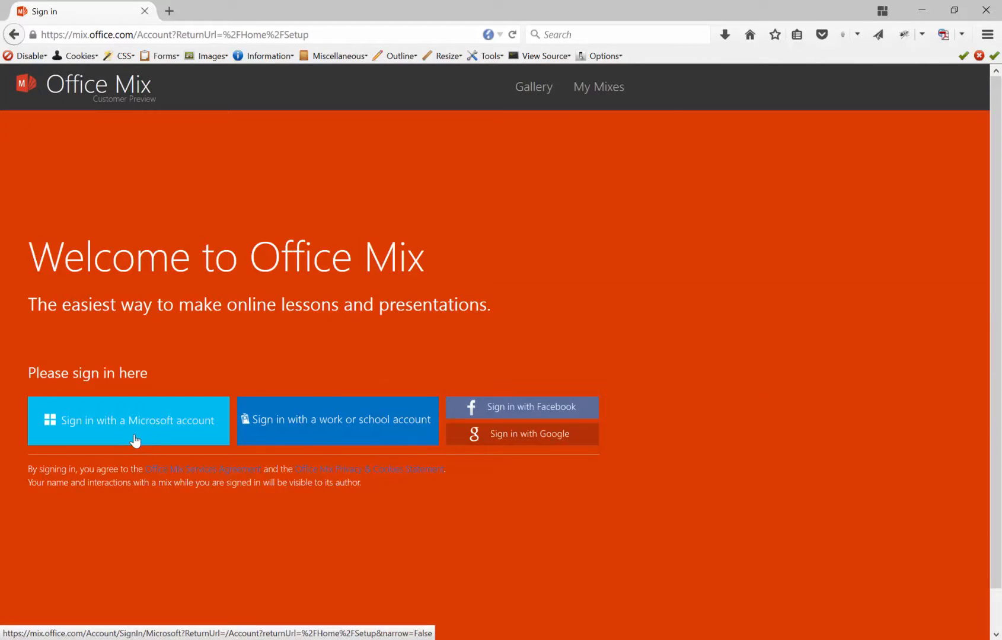
{"action": "mouse_move", "coordinate": [394, 423]}
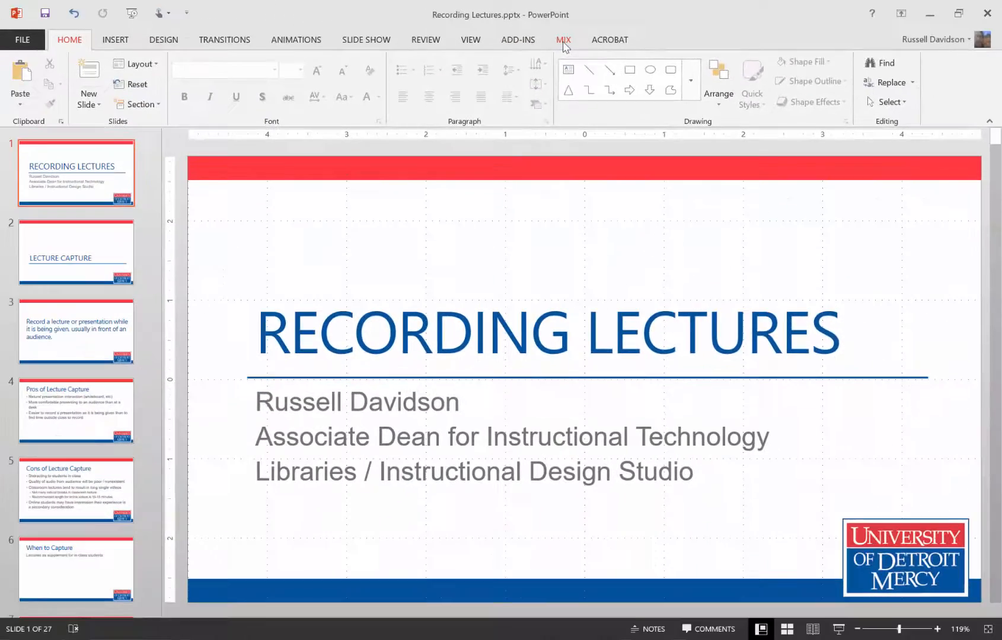
Step: Enter the Office Mix slide recording workspace on the title slide and toggle Slide Notes
{"action": "left_click", "coordinate": [563, 40]}
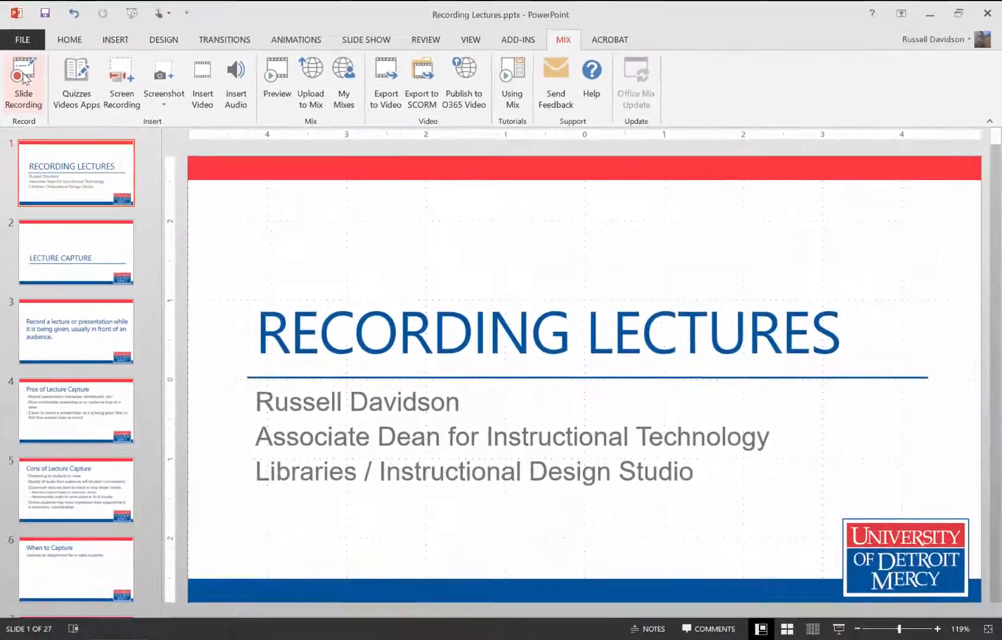
{"action": "left_click", "coordinate": [23, 83]}
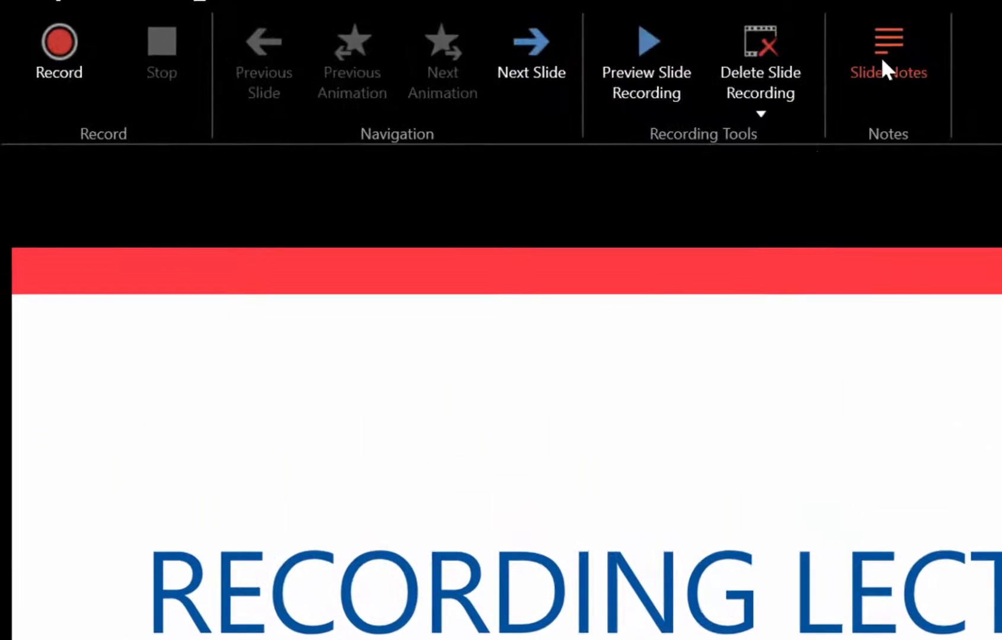
{"action": "mouse_move", "coordinate": [888, 48]}
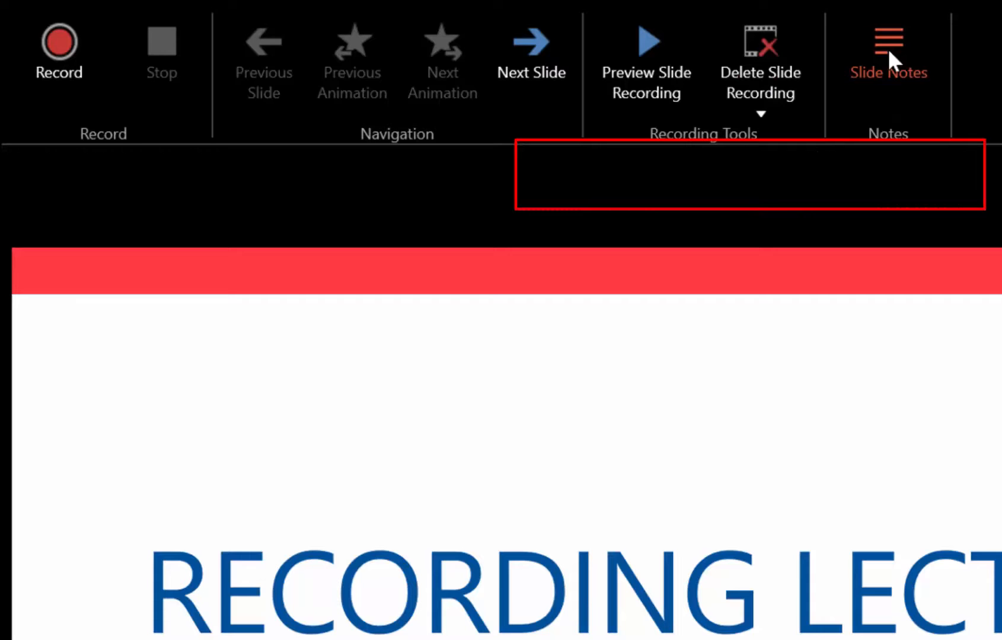
{"action": "left_click", "coordinate": [888, 45]}
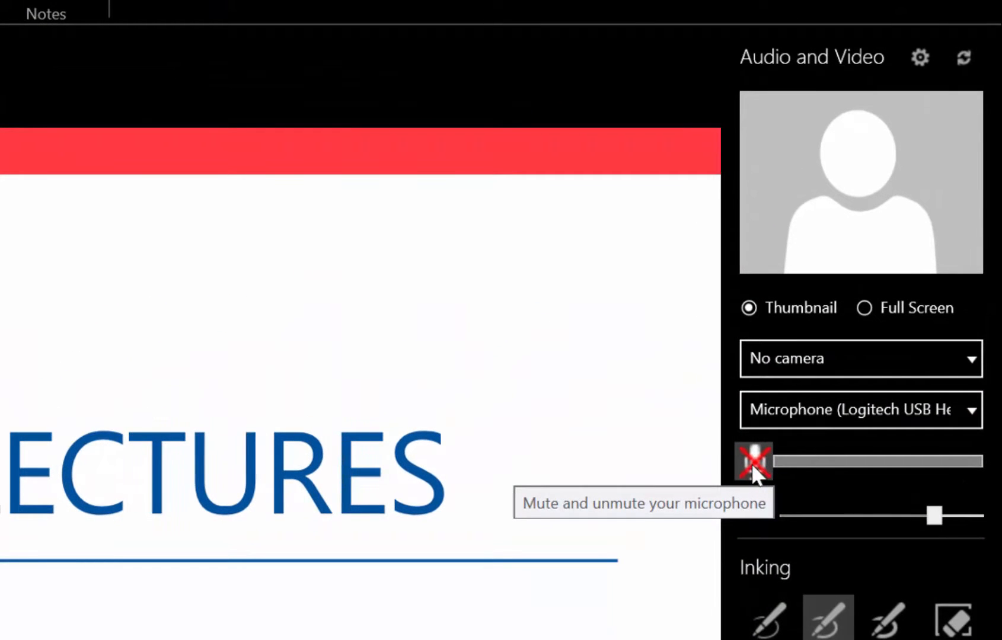
Step: Unmute the USB microphone and fine-tune its volume level
{"action": "left_click", "coordinate": [754, 463]}
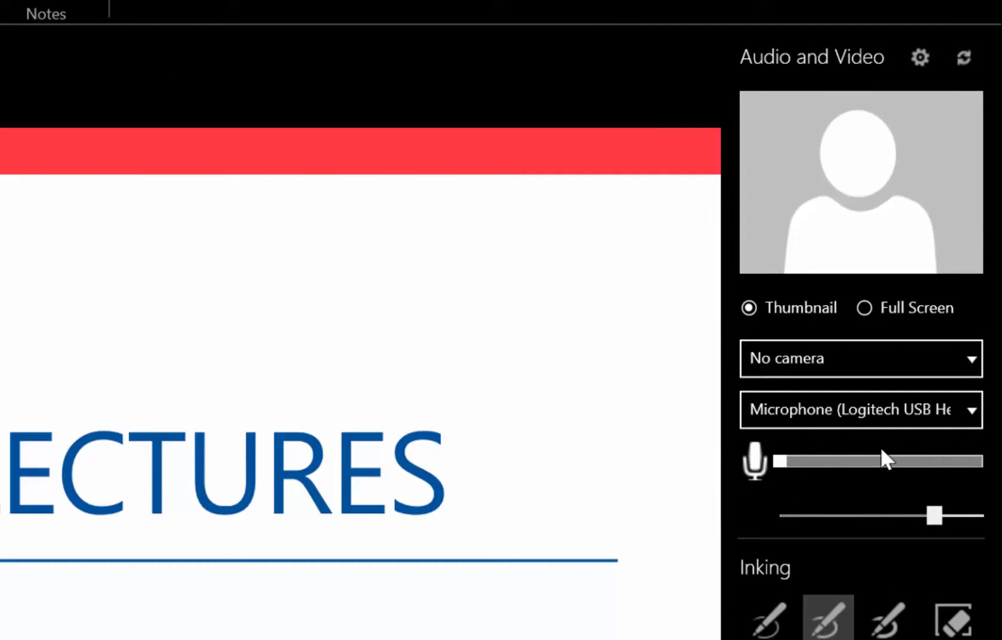
{"action": "left_click_drag", "start_coordinate": [934, 516], "coordinate": [950, 516]}
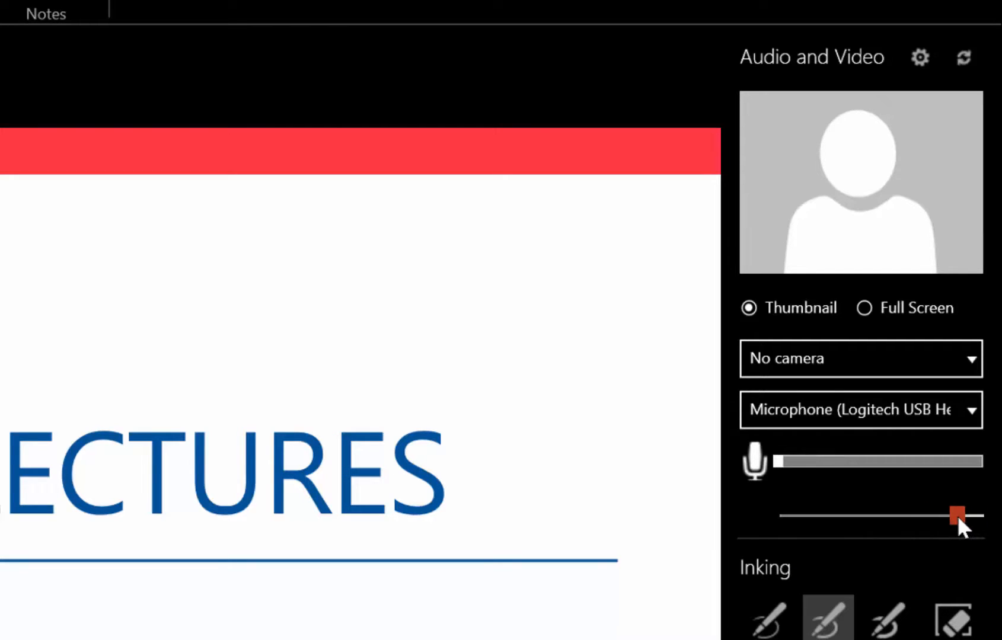
{"action": "left_click_drag", "start_coordinate": [956, 514], "coordinate": [935, 514]}
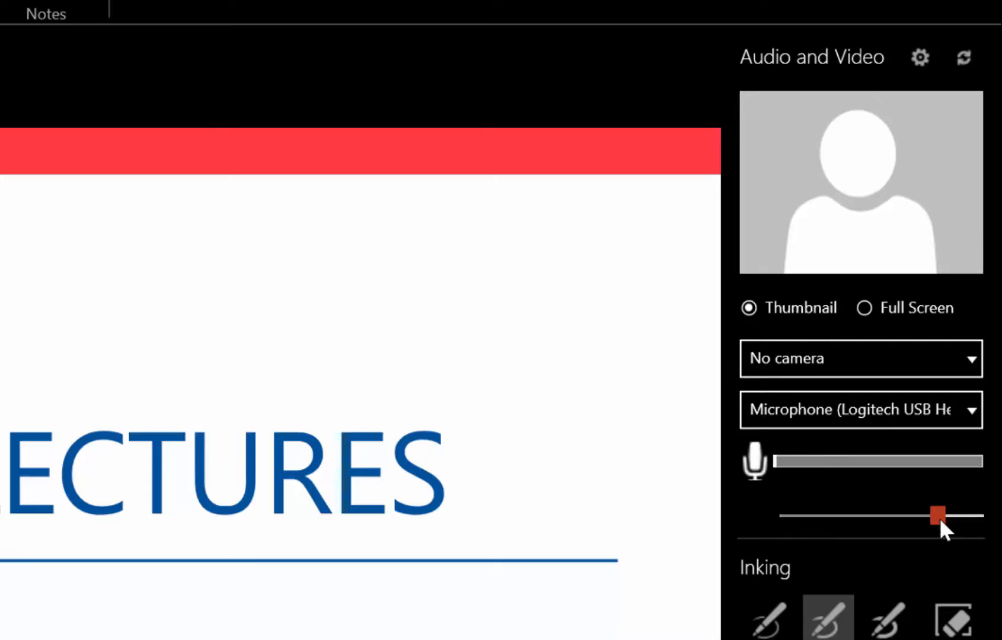
Step: Use the Microsoft LifeCam Front camera, try Full Screen, then keep it as a Thumbnail
{"action": "left_click", "coordinate": [859, 358]}
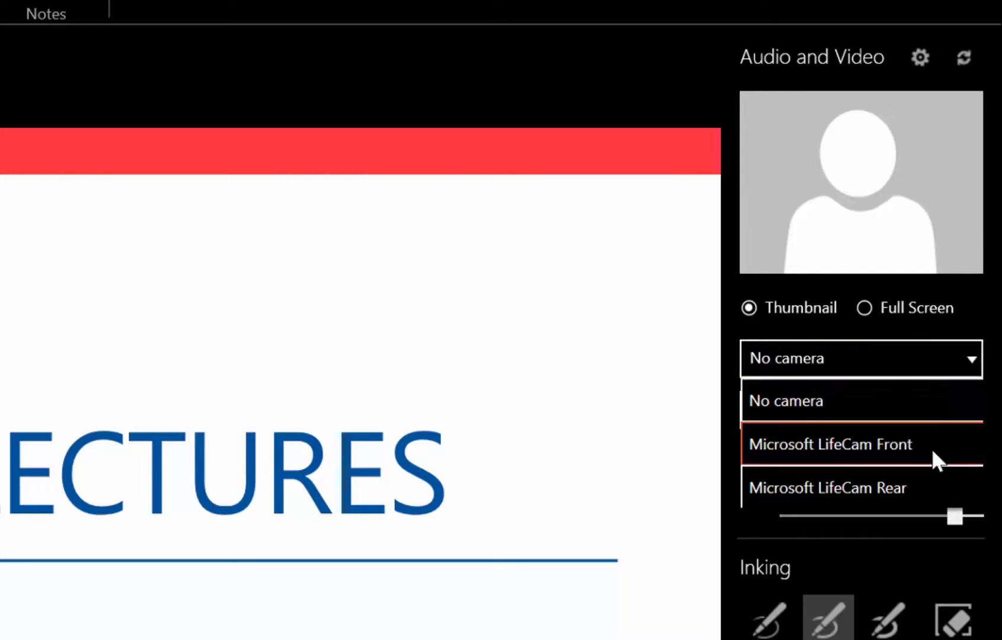
{"action": "left_click", "coordinate": [829, 444]}
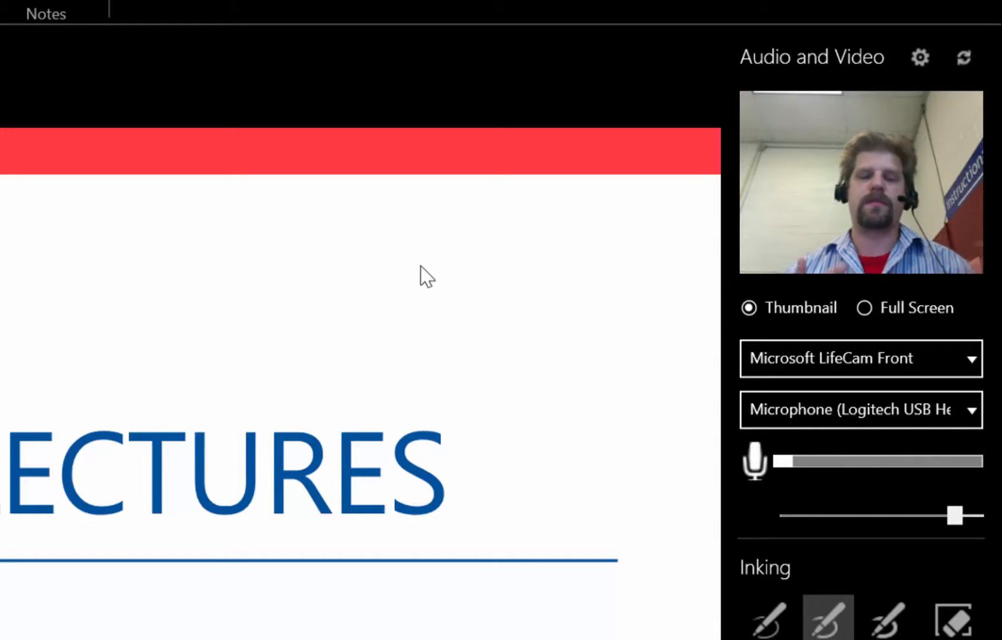
{"action": "mouse_move", "coordinate": [340, 327]}
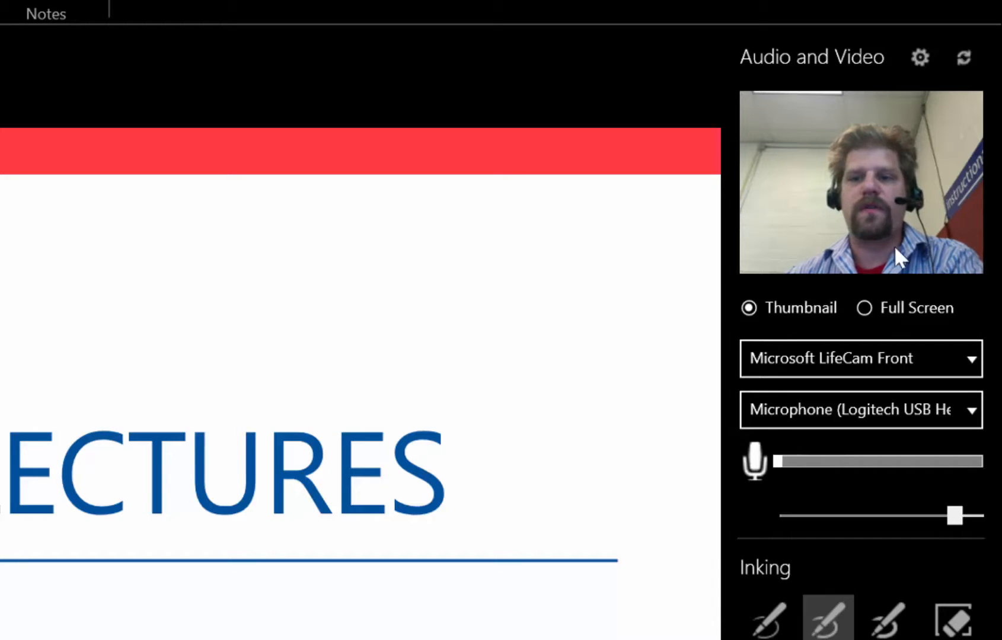
{"action": "left_click", "coordinate": [865, 307]}
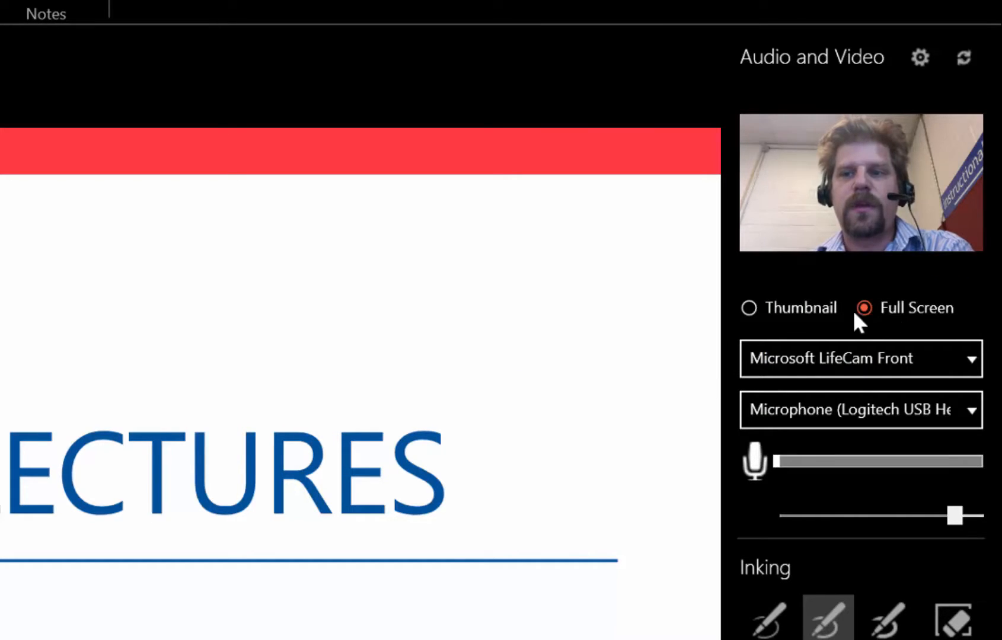
{"action": "left_click", "coordinate": [749, 307]}
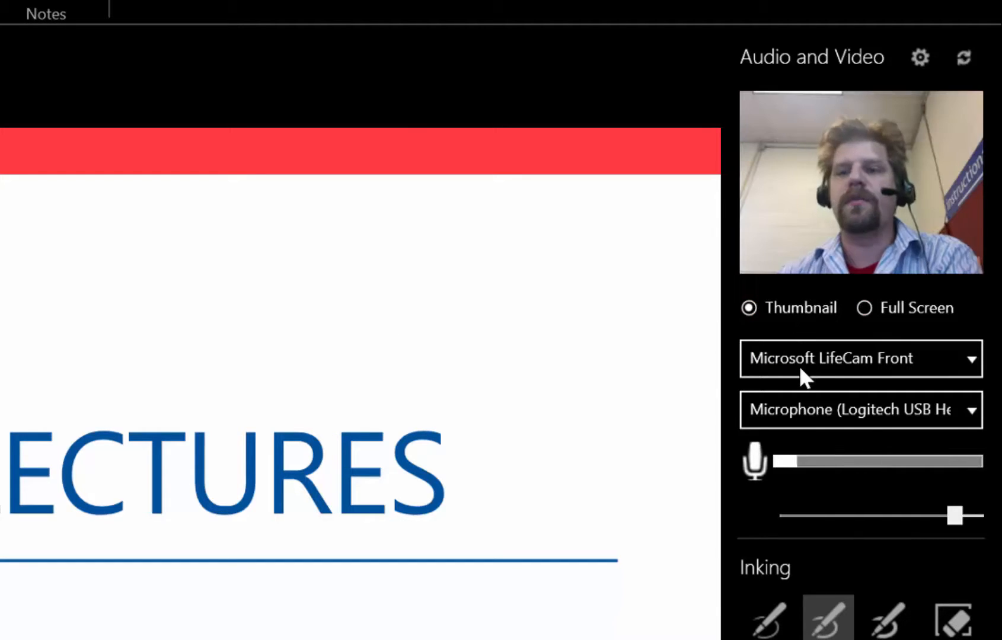
{"action": "mouse_move", "coordinate": [824, 400]}
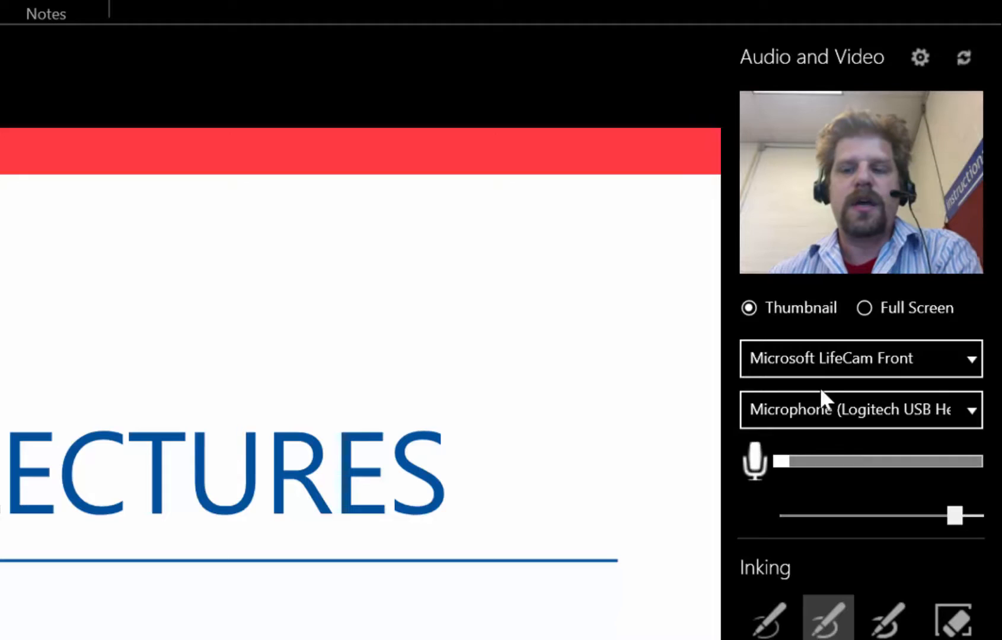
{"action": "mouse_move", "coordinate": [907, 326]}
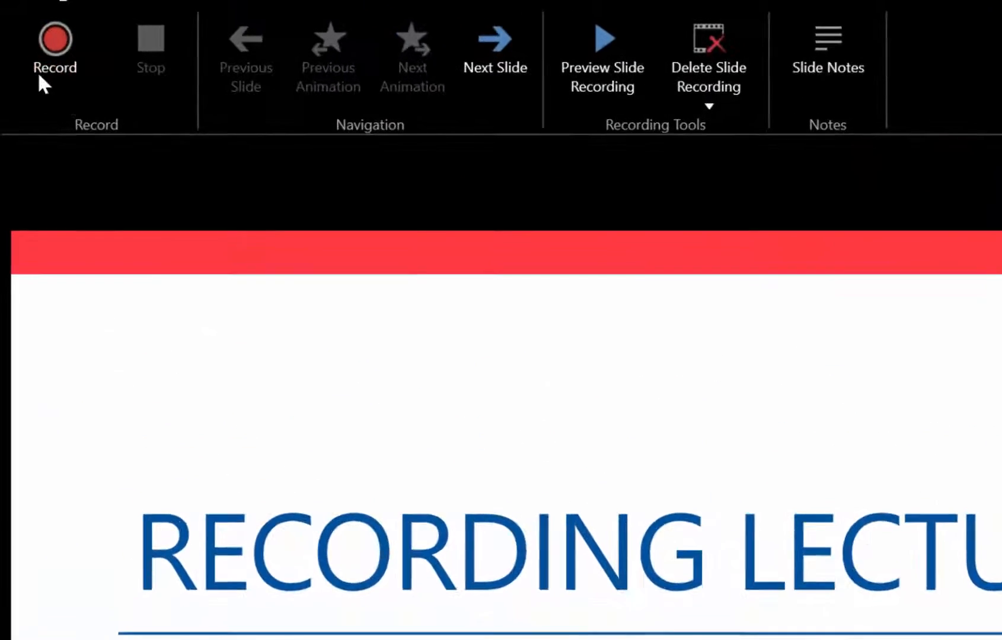
{"action": "mouse_move", "coordinate": [58, 51]}
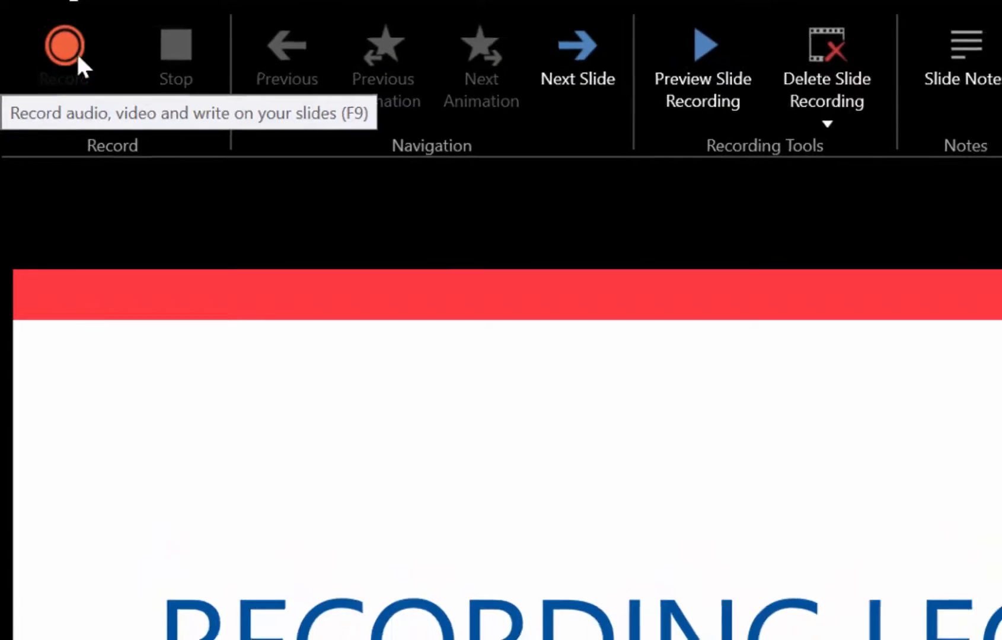
Step: Record narration across two slides, underlining CAPTURE in blue and switching to orange ink, then stop
{"action": "left_click", "coordinate": [63, 47]}
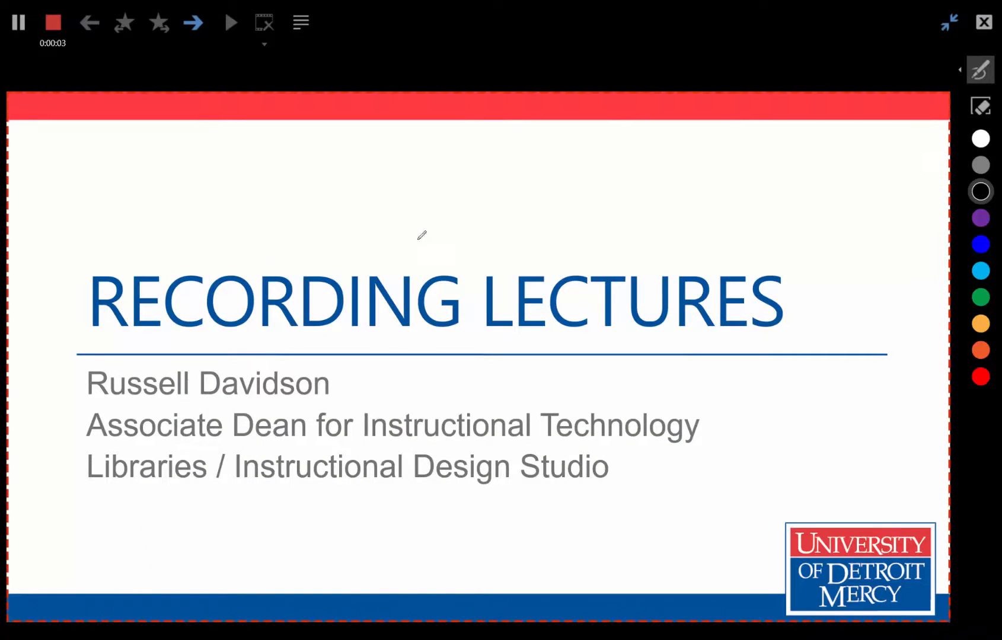
{"action": "left_click", "coordinate": [192, 23]}
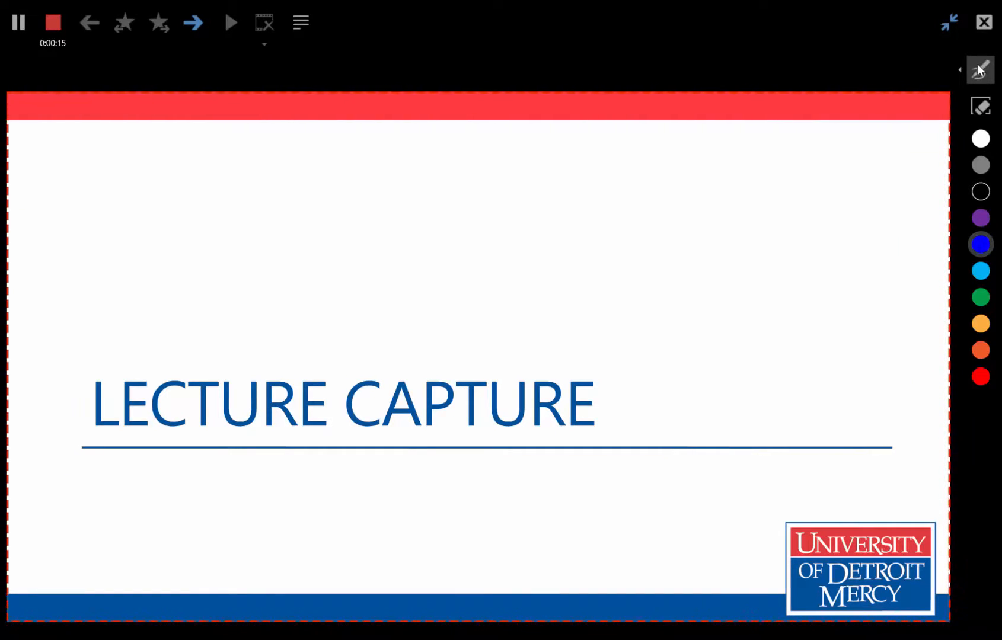
{"action": "left_click_drag", "start_coordinate": [332, 441], "coordinate": [629, 424]}
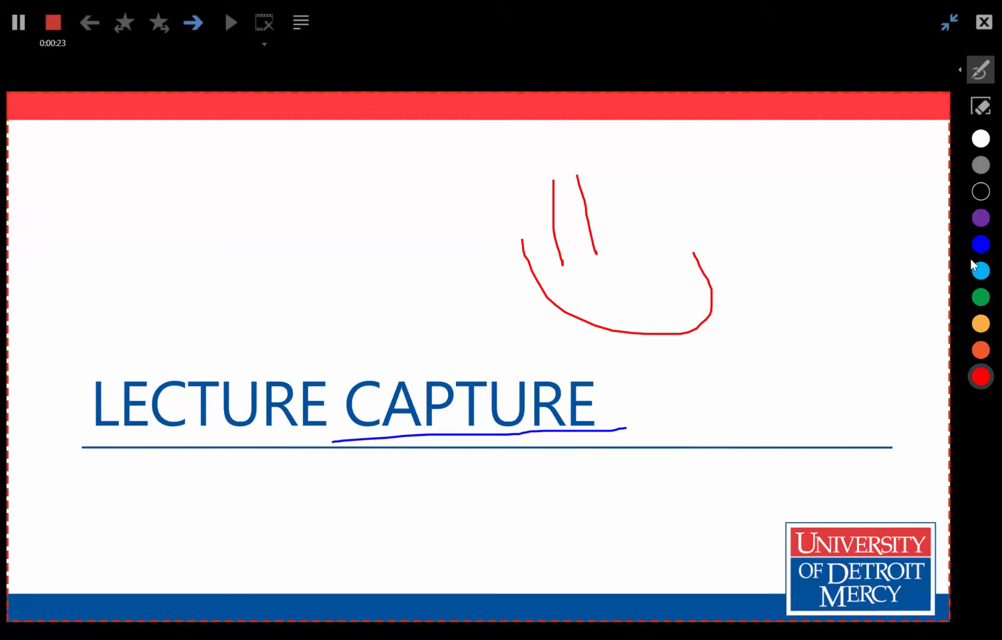
{"action": "left_click", "coordinate": [981, 350]}
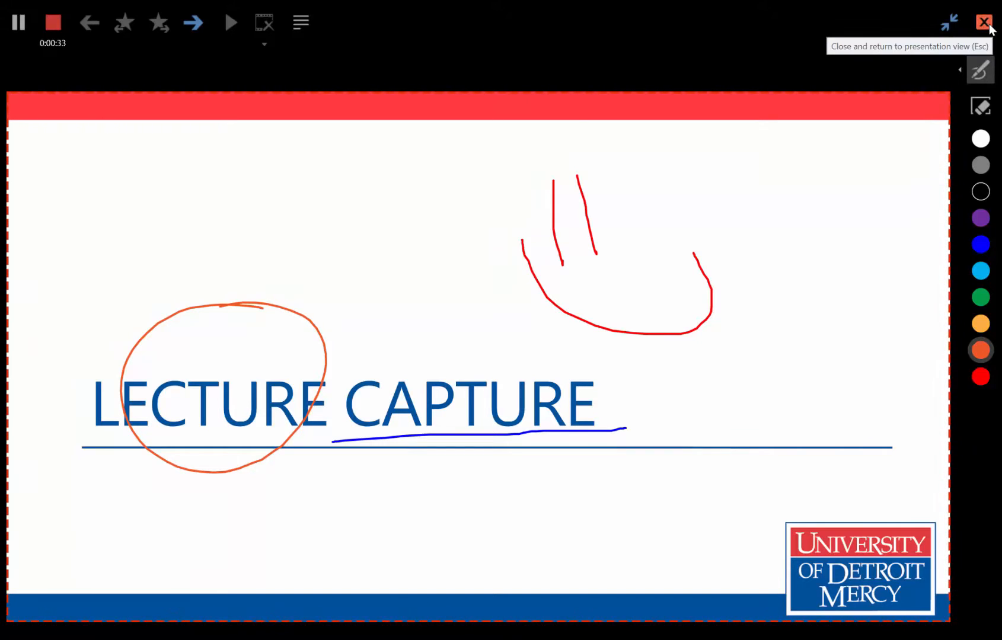
{"action": "left_click", "coordinate": [983, 23]}
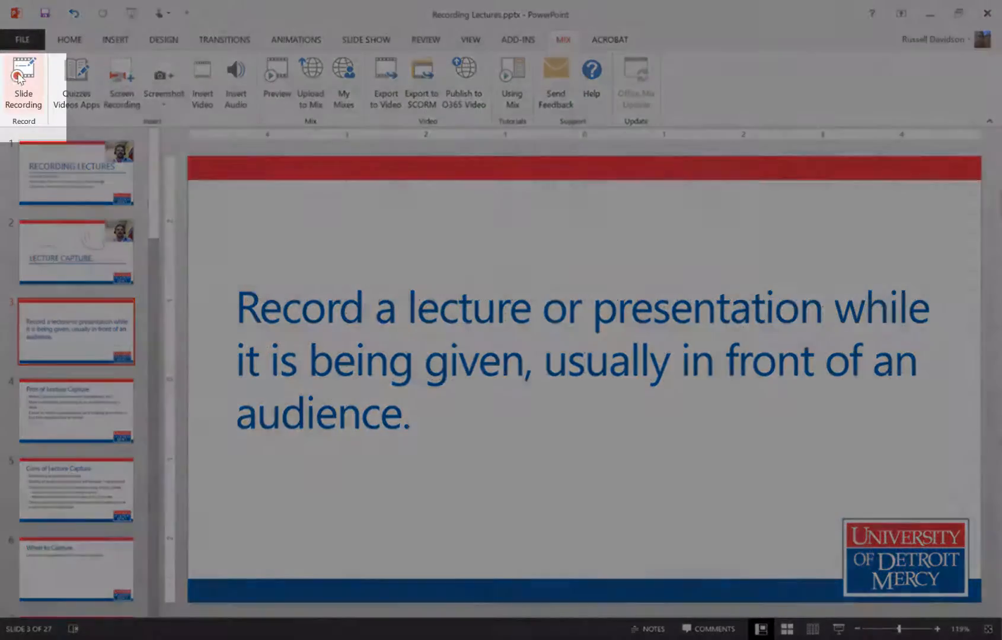
Step: Record a short take on slide 3, overwrite its earlier recording, and return to editing view
{"action": "left_click", "coordinate": [22, 83]}
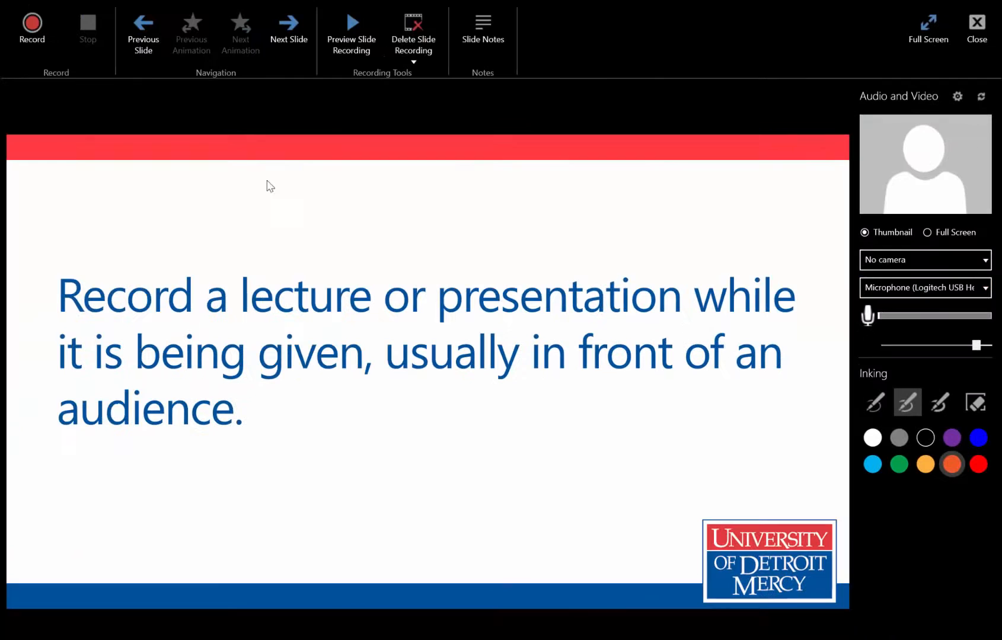
{"action": "left_click", "coordinate": [31, 29]}
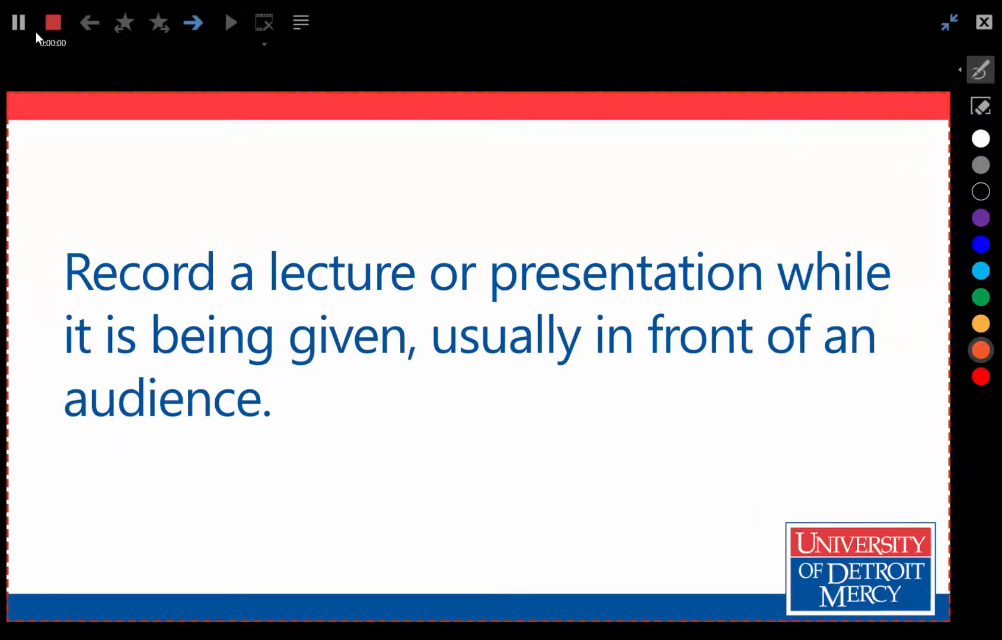
{"action": "mouse_move", "coordinate": [381, 55]}
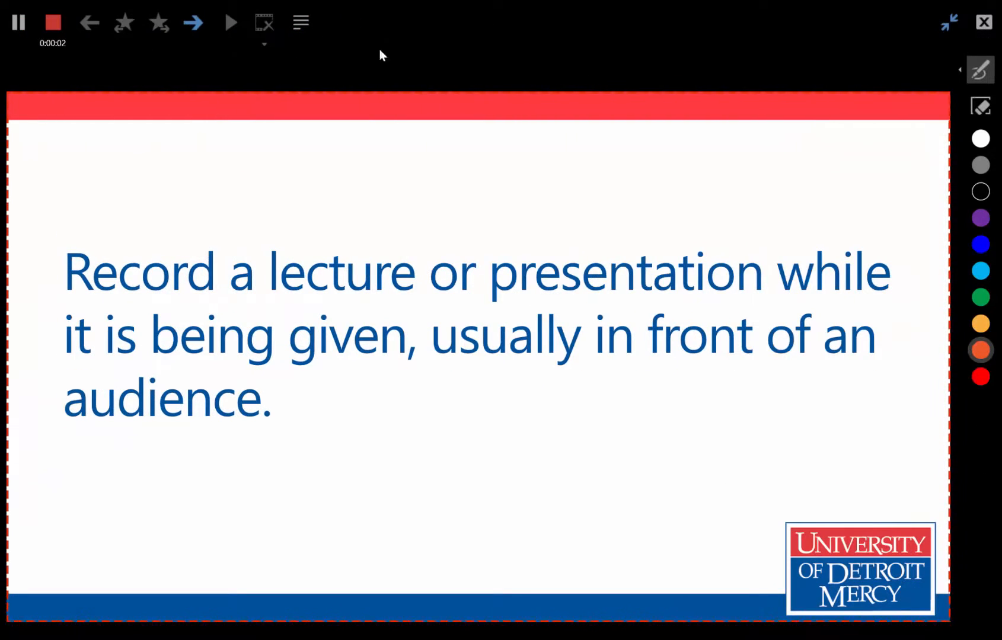
{"action": "mouse_move", "coordinate": [968, 5]}
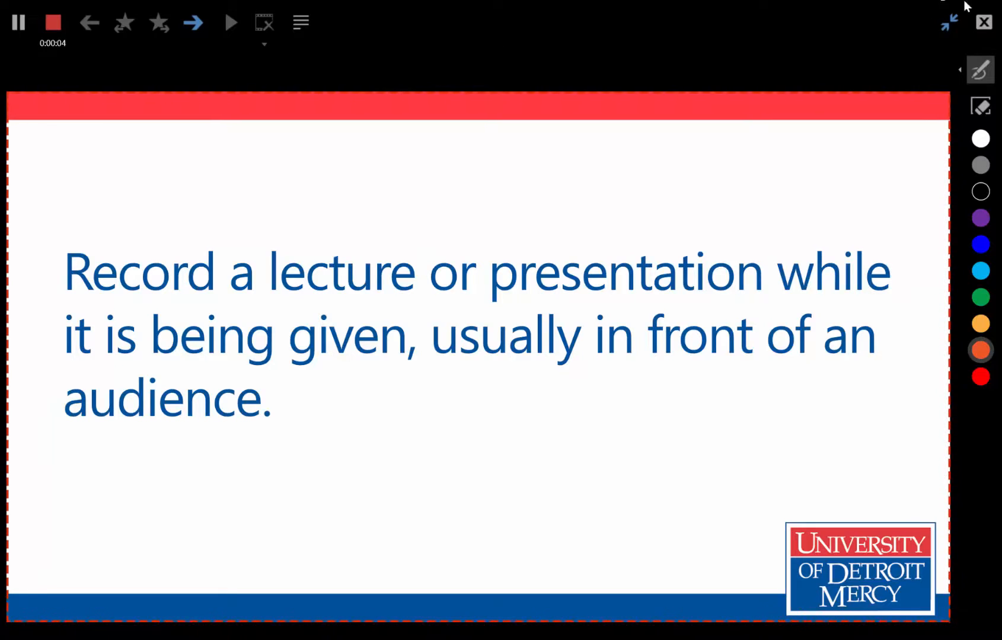
{"action": "left_click", "coordinate": [54, 23]}
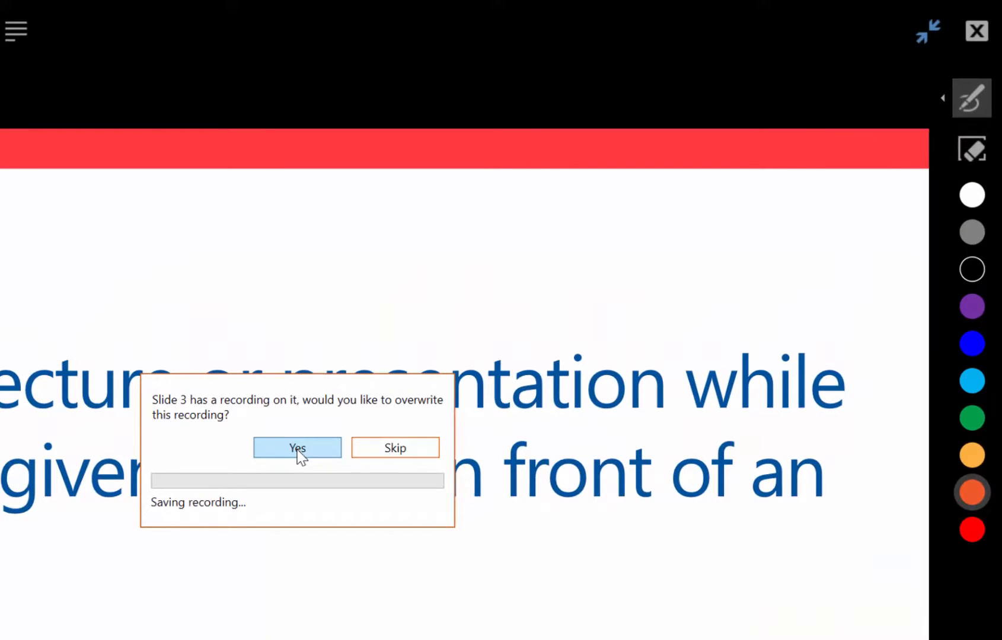
{"action": "left_click", "coordinate": [296, 447]}
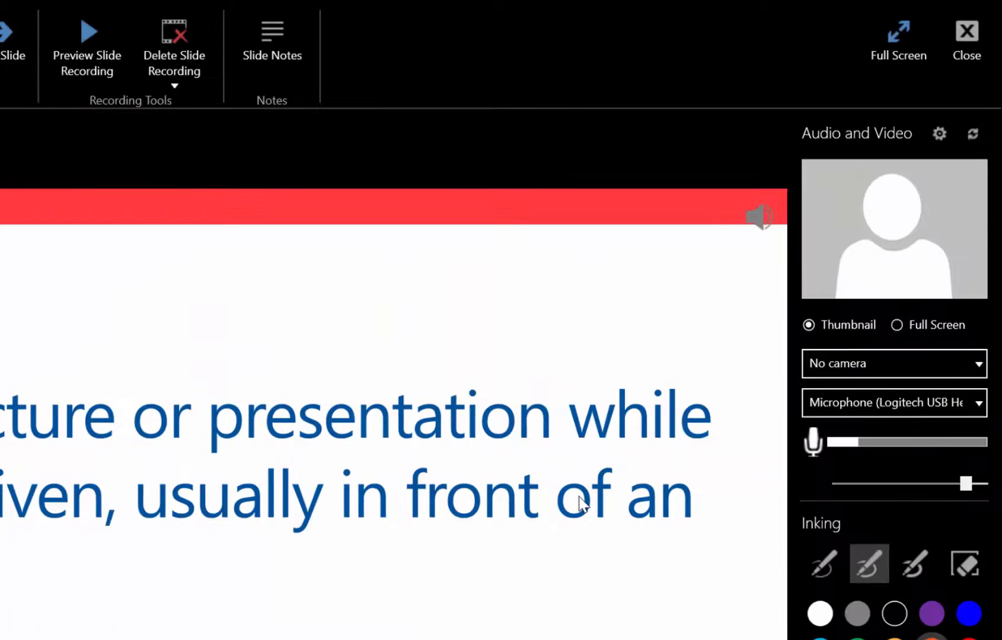
{"action": "mouse_move", "coordinate": [897, 28]}
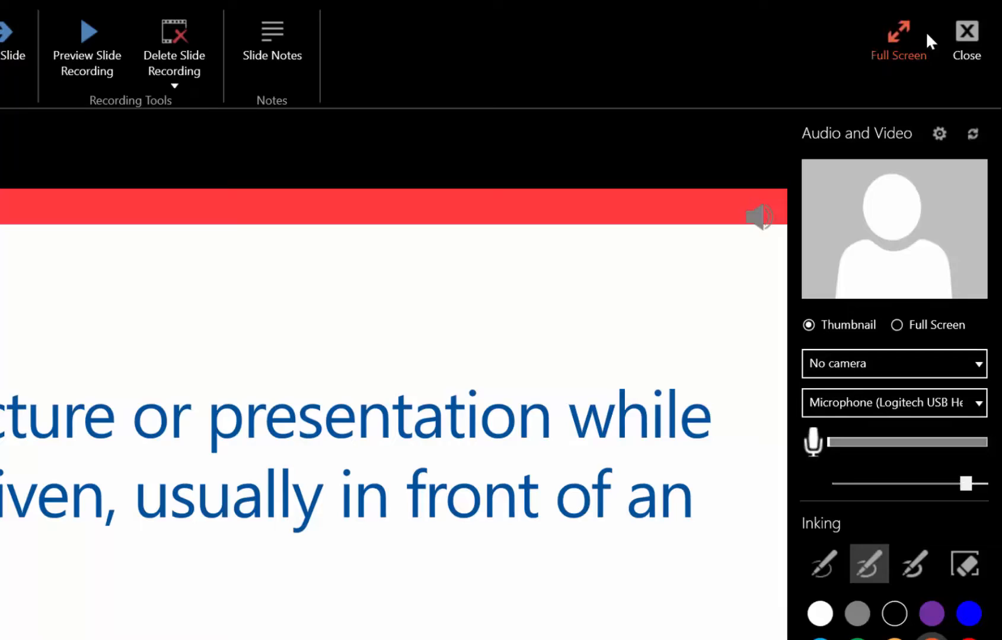
{"action": "left_click", "coordinate": [965, 32]}
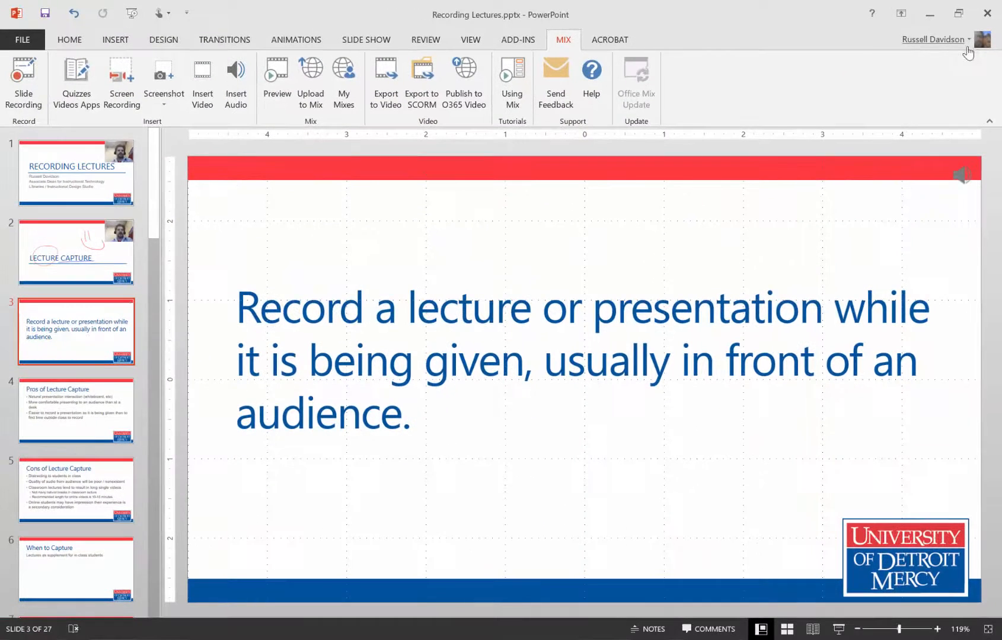
{"action": "mouse_move", "coordinate": [570, 287]}
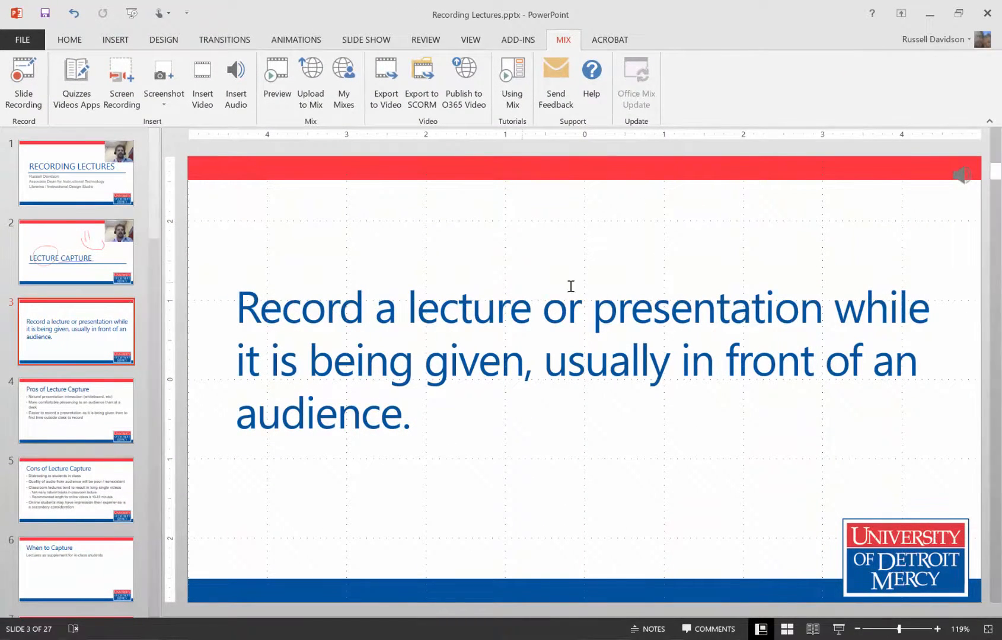
{"action": "left_click", "coordinate": [962, 174]}
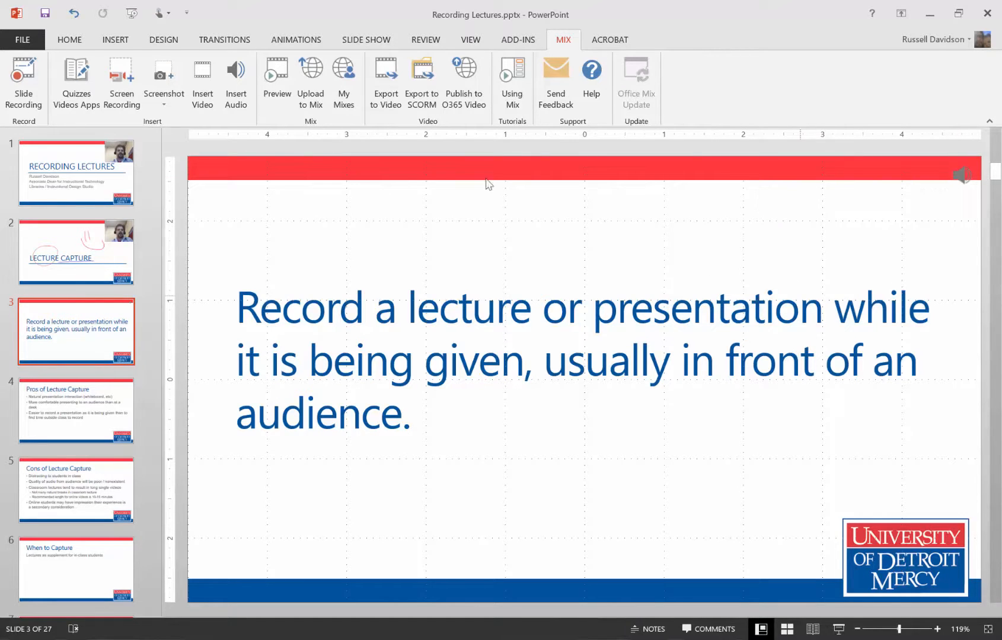
{"action": "left_click", "coordinate": [76, 251]}
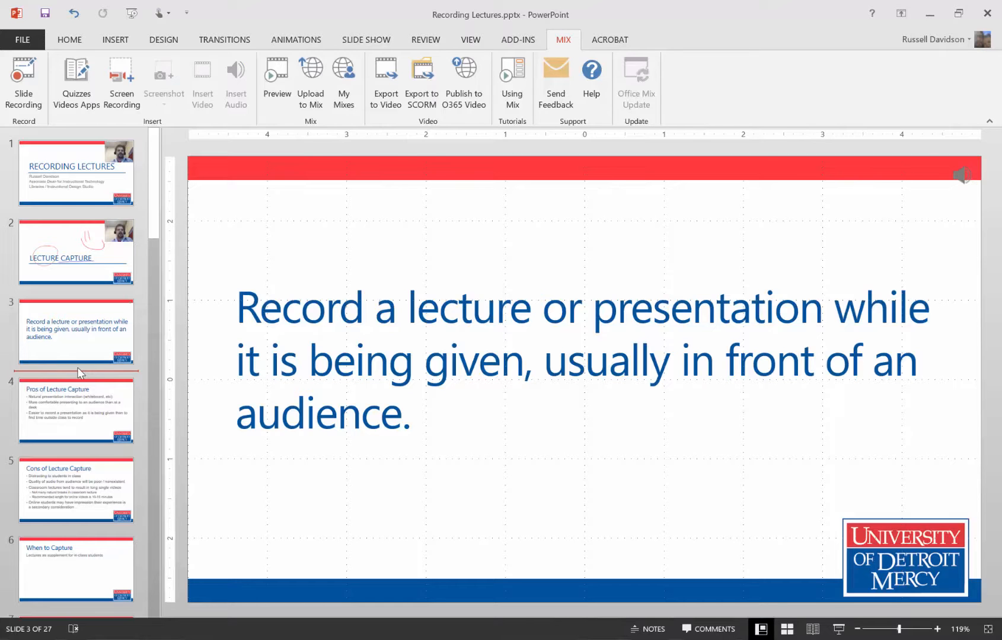
{"action": "mouse_move", "coordinate": [89, 419]}
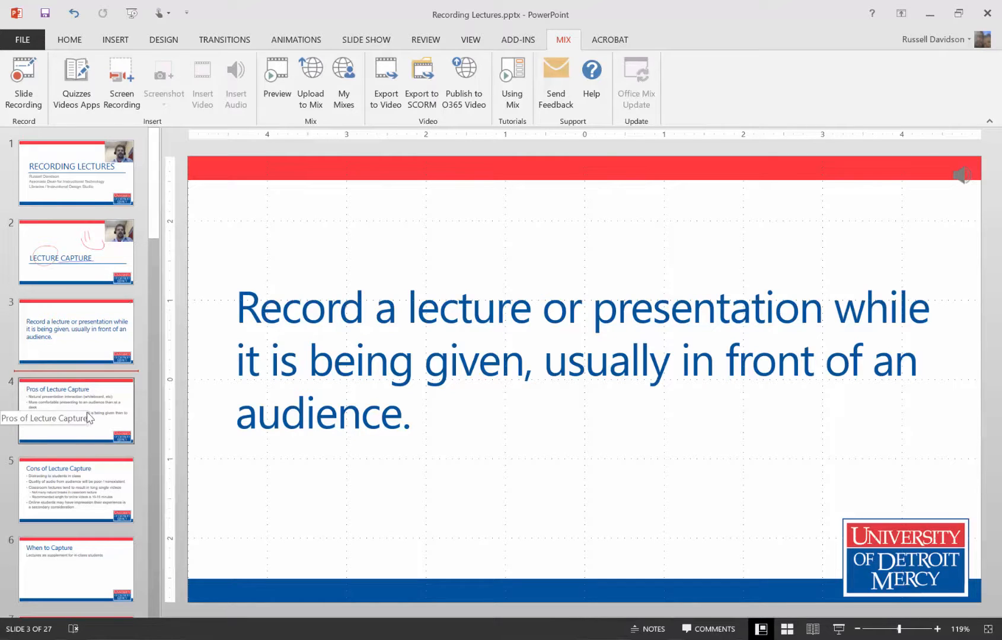
{"action": "mouse_move", "coordinate": [105, 216]}
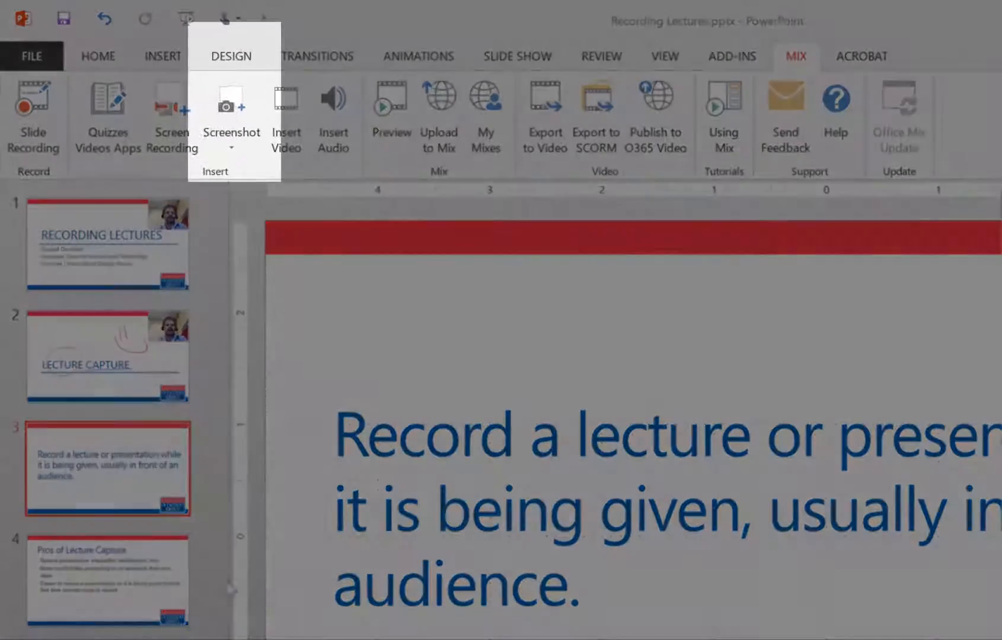
Step: Insert a Blank-layout slide as slide 4 after the definition slide
{"action": "left_click", "coordinate": [97, 56]}
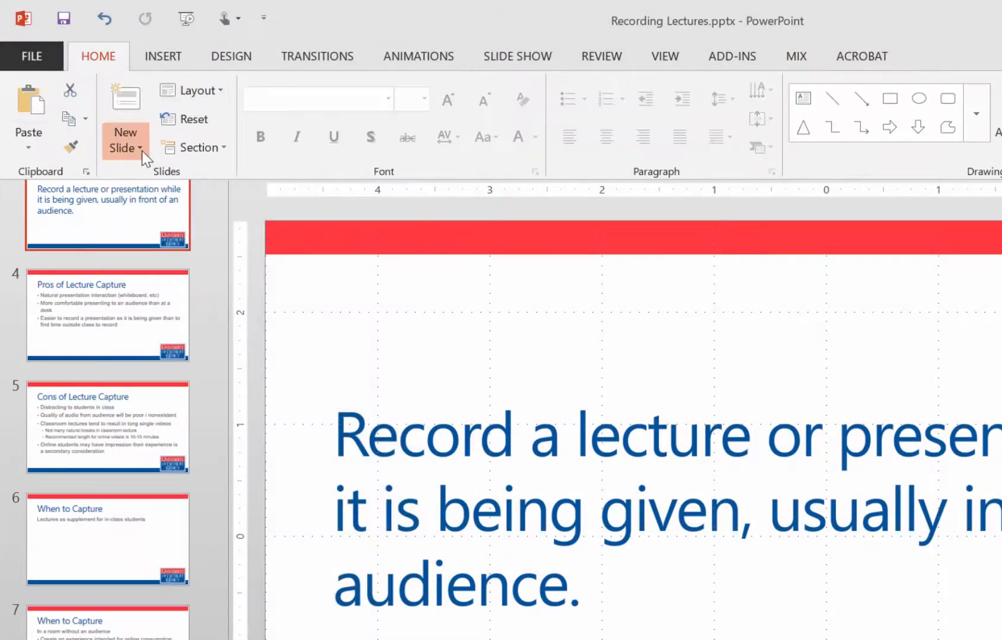
{"action": "left_click", "coordinate": [126, 139]}
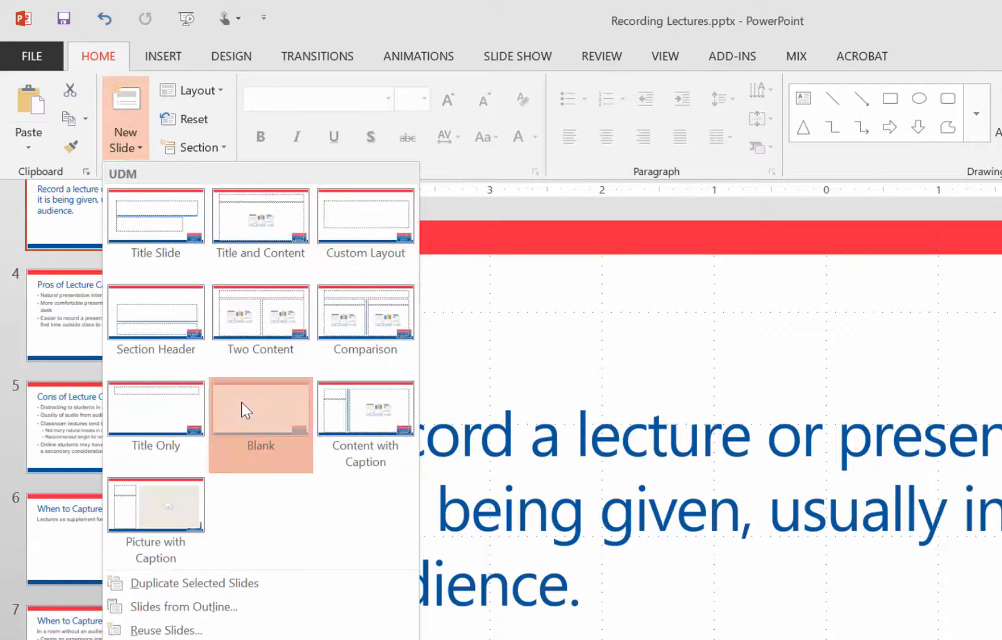
{"action": "left_click", "coordinate": [260, 408]}
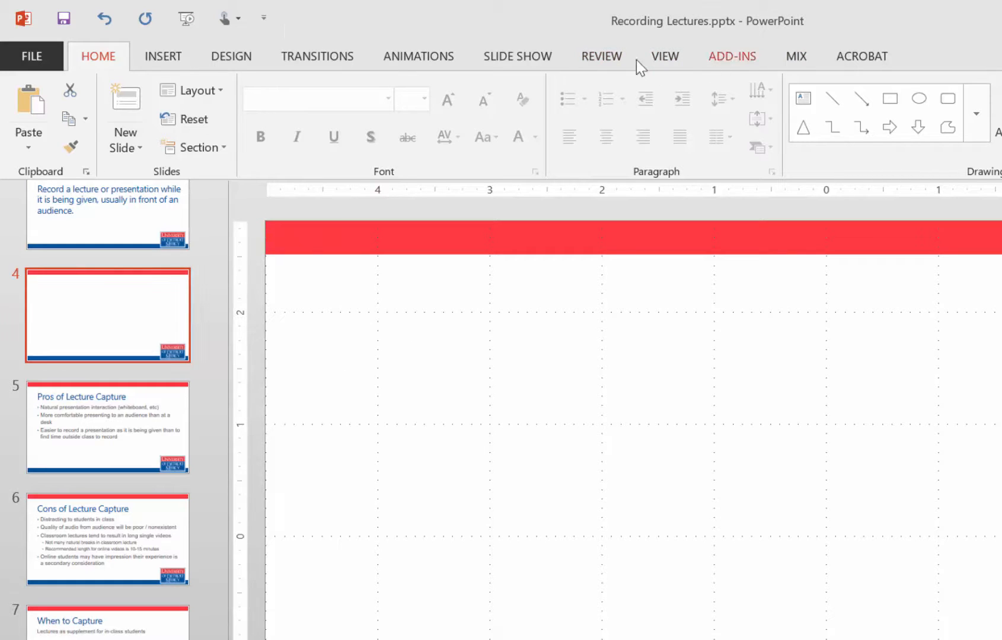
{"action": "left_click", "coordinate": [795, 56]}
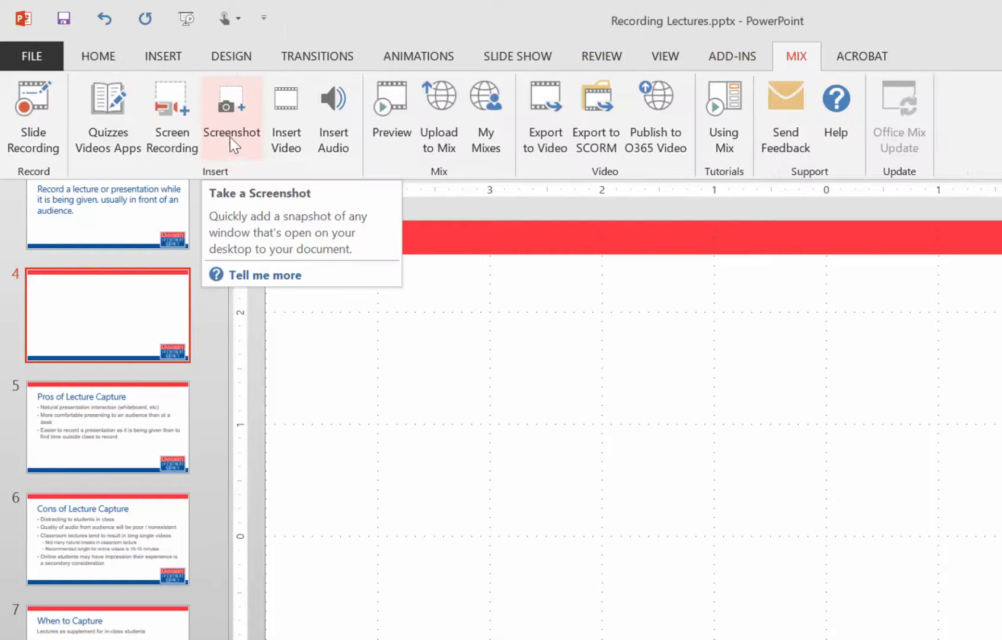
Step: Insert a screenshot of the Blackboard browser window onto slide 4
{"action": "left_click", "coordinate": [231, 115]}
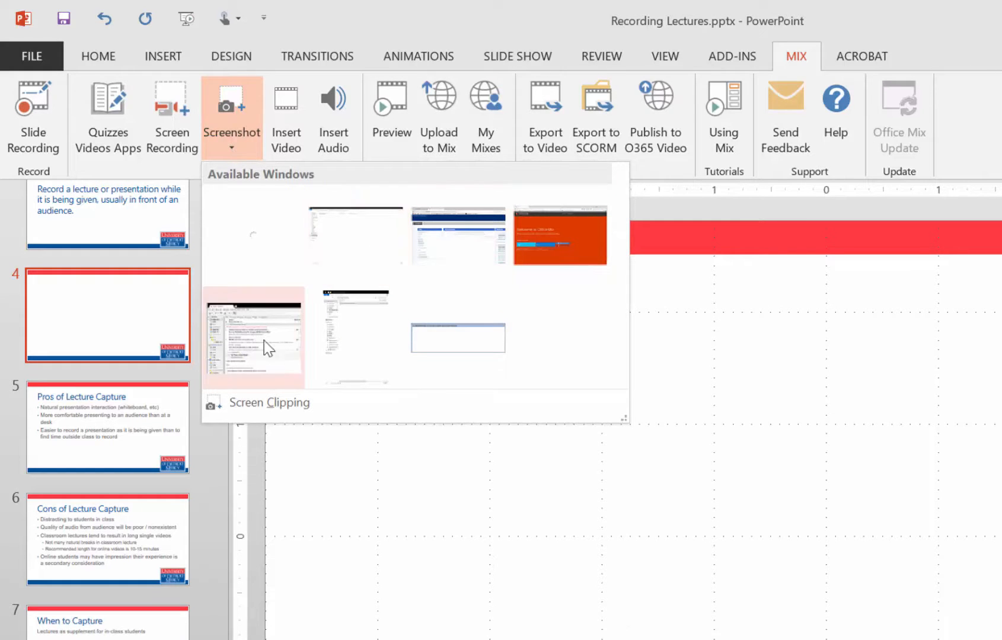
{"action": "mouse_move", "coordinate": [466, 249]}
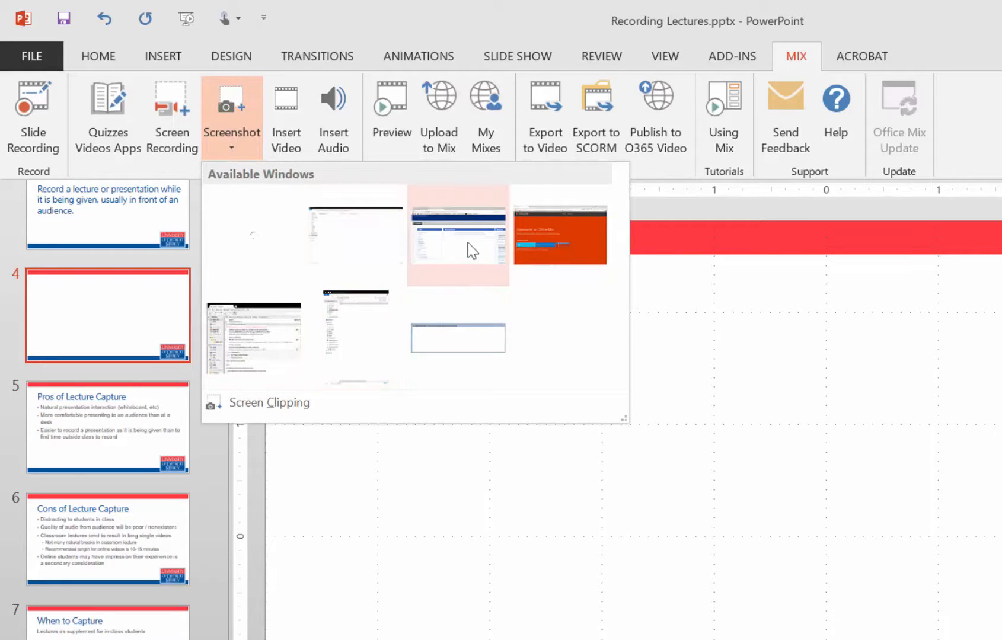
{"action": "left_click", "coordinate": [457, 235]}
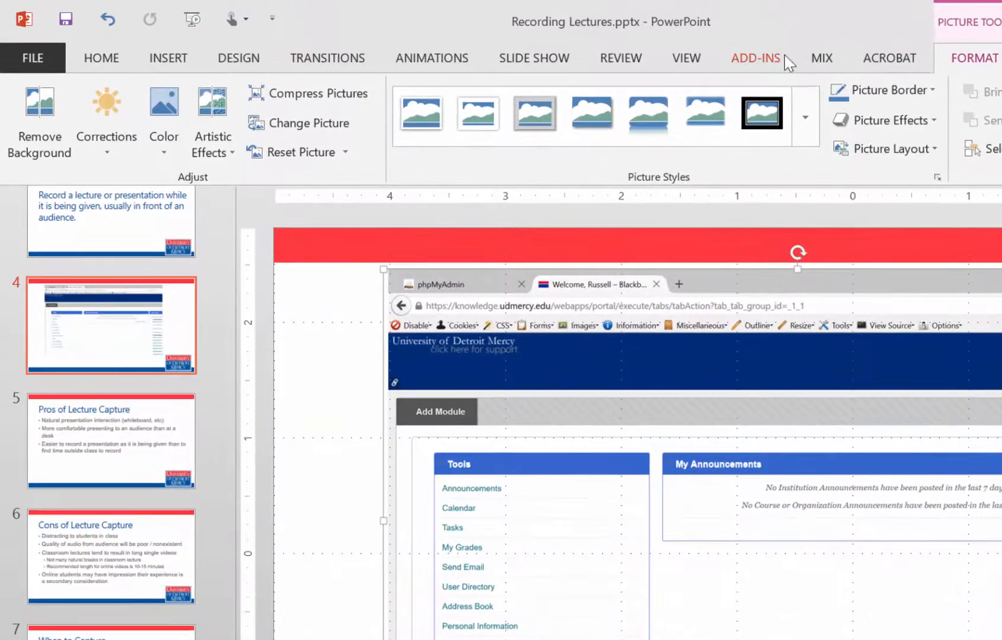
Step: Screen-record the browser at research.udmercy.edu showing the Office Mix sign-in page for slide 4
{"action": "left_click", "coordinate": [820, 59]}
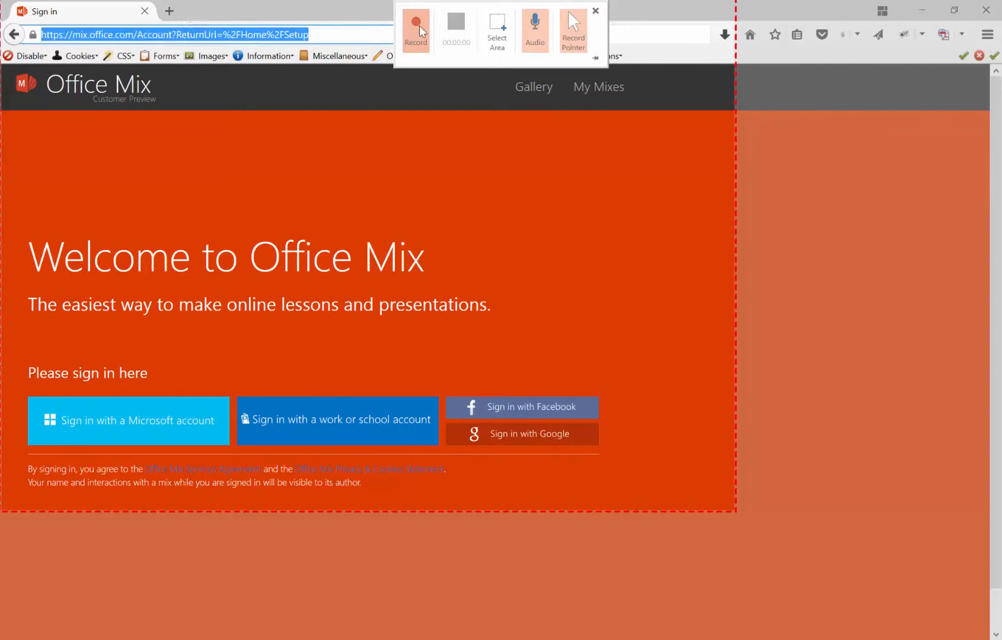
{"action": "left_click", "coordinate": [415, 30]}
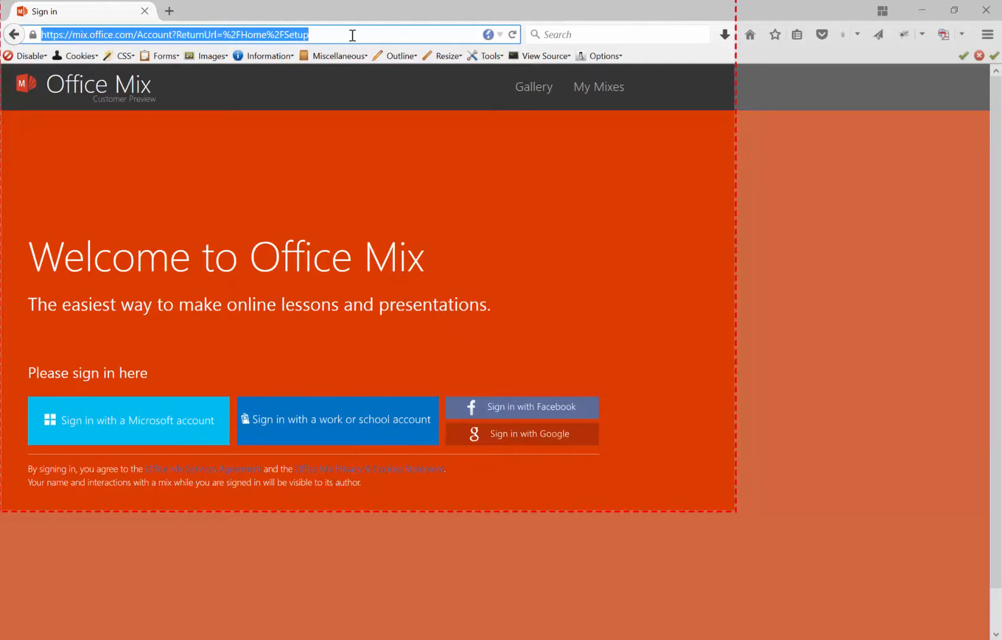
{"action": "type", "text": "research.udmercy.edu/"}
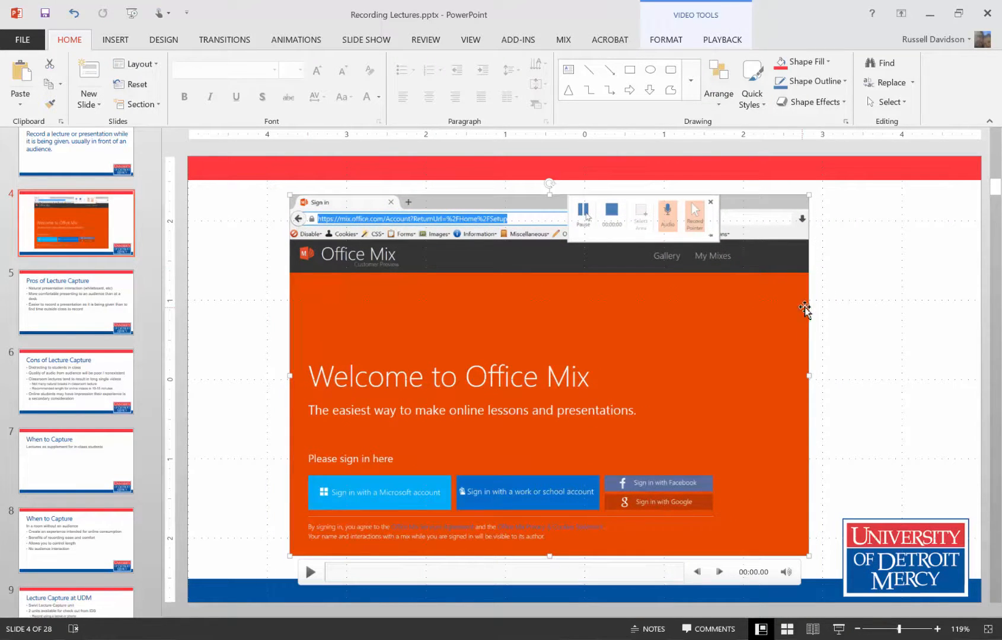
{"action": "mouse_move", "coordinate": [354, 184]}
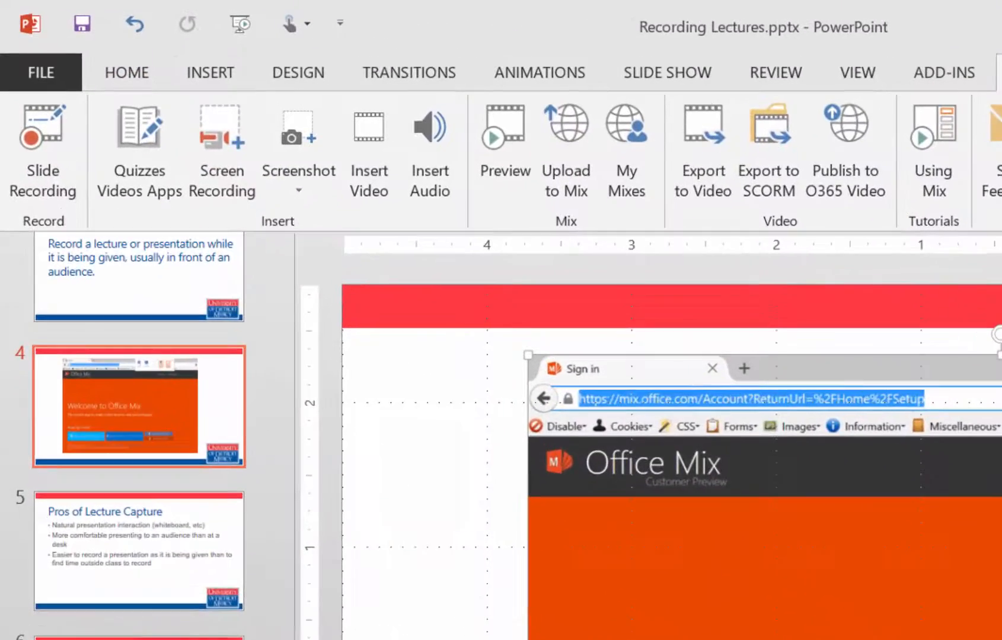
{"action": "mouse_move", "coordinate": [368, 153]}
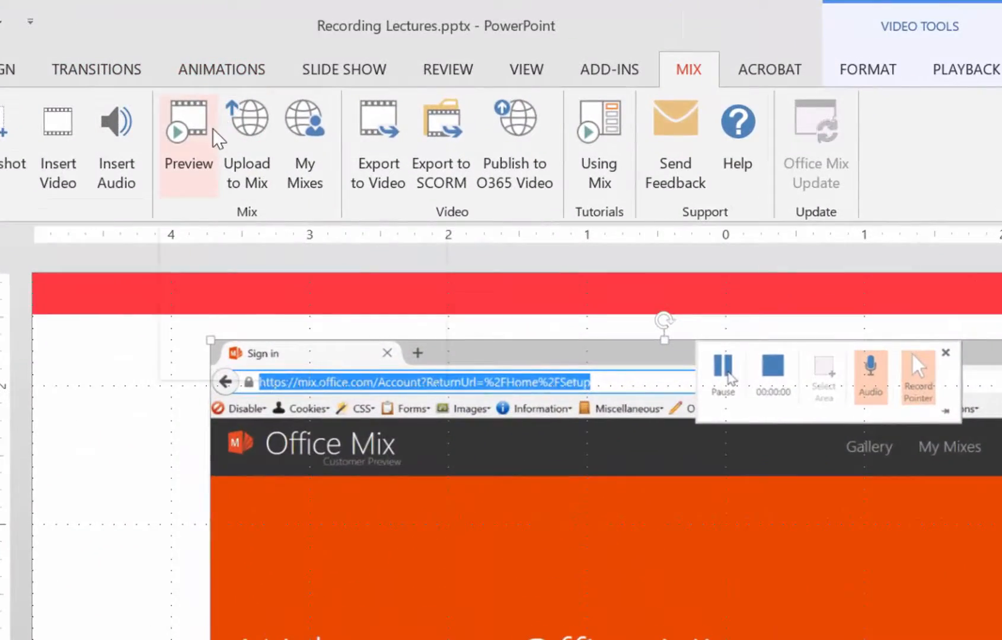
{"action": "mouse_move", "coordinate": [377, 137]}
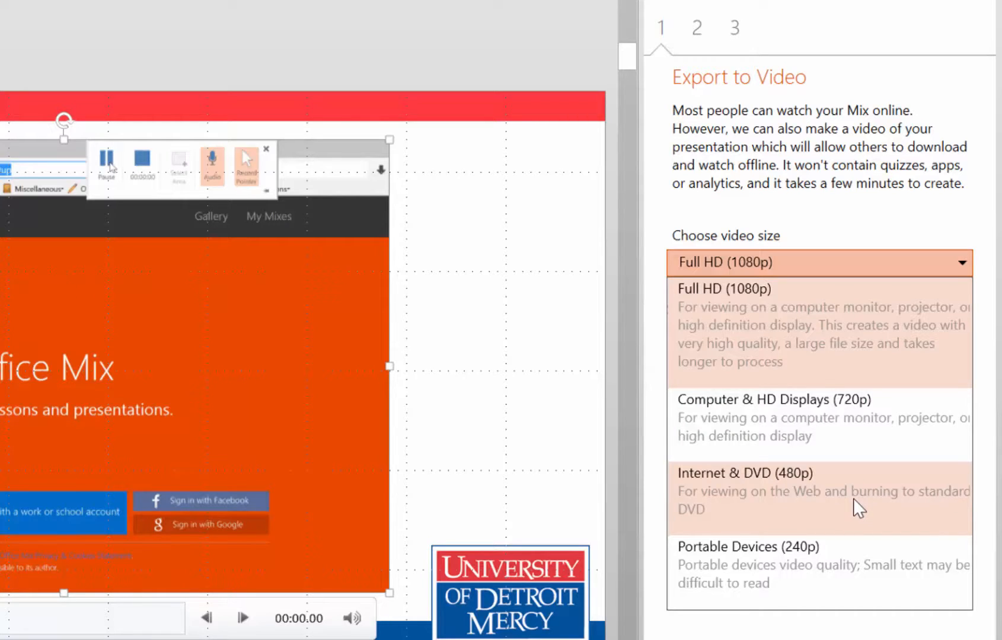
{"action": "mouse_move", "coordinate": [857, 590]}
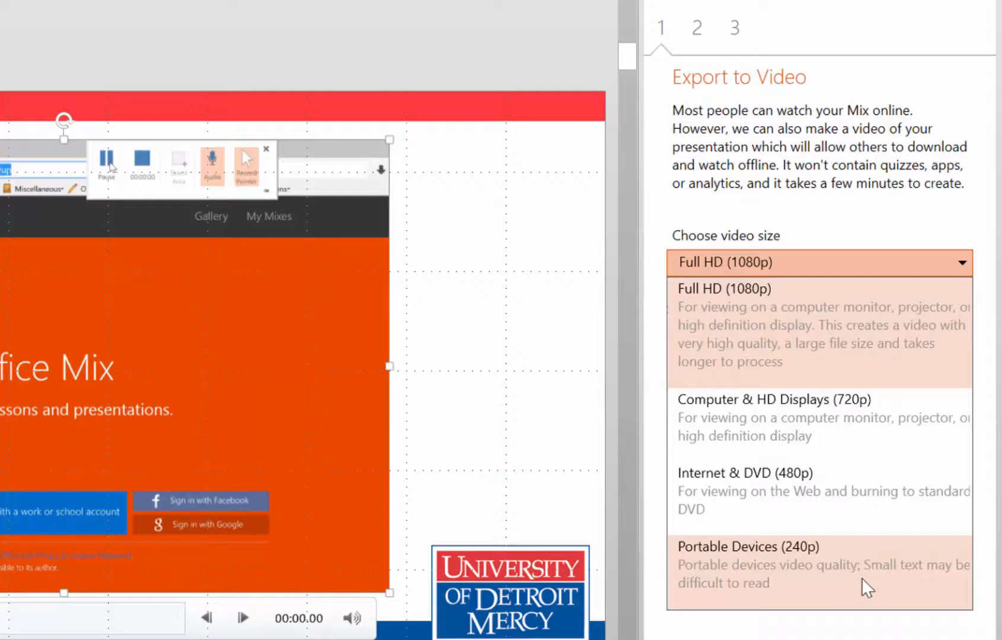
{"action": "mouse_move", "coordinate": [837, 343]}
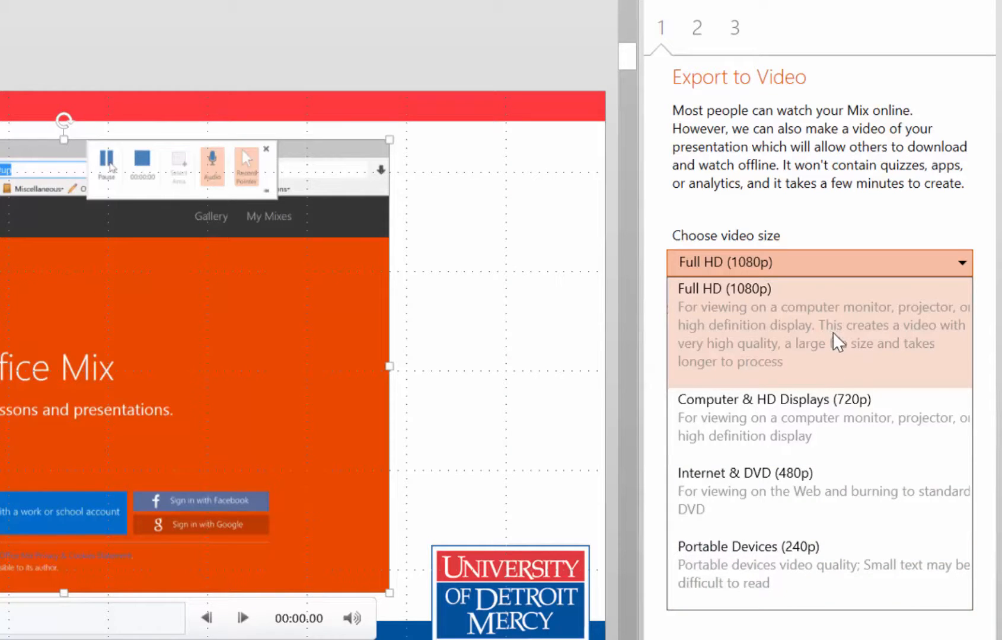
{"action": "mouse_move", "coordinate": [842, 368]}
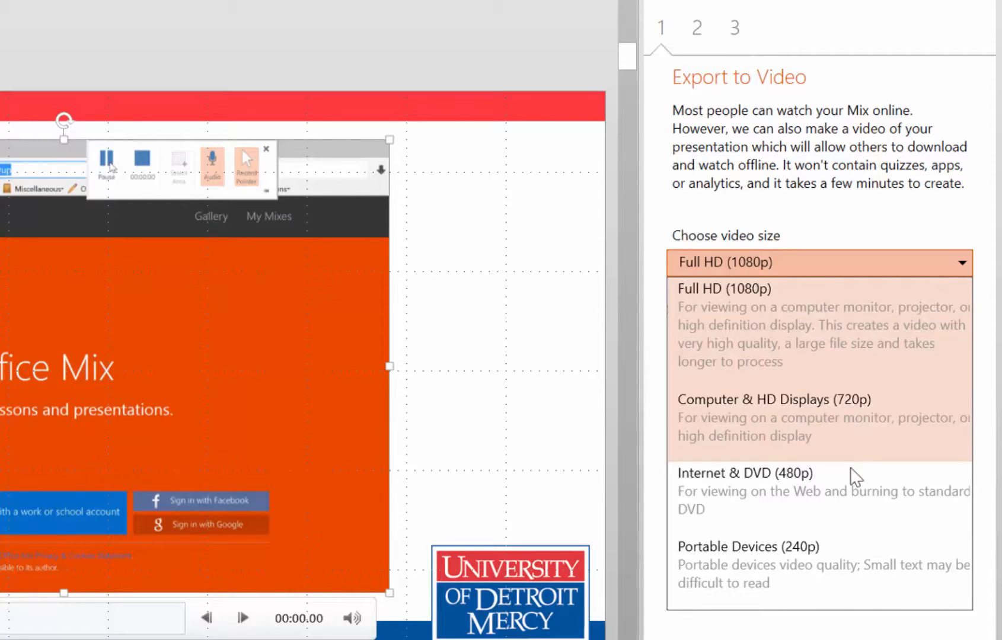
{"action": "mouse_move", "coordinate": [849, 536]}
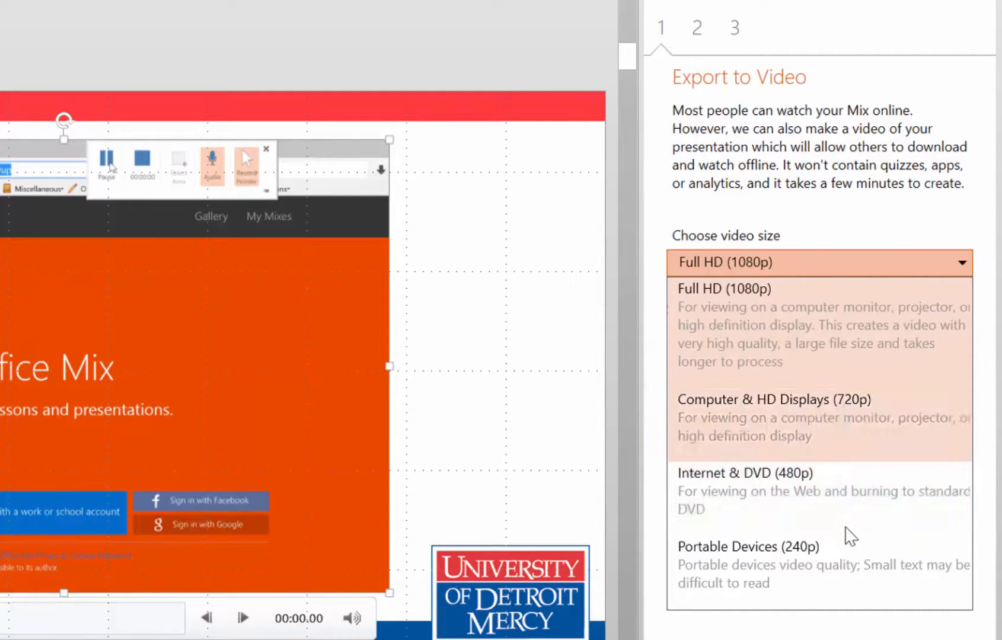
Step: Choose Computer & HD Displays (720p) with 5 seconds per slide and proceed to saving
{"action": "left_click", "coordinate": [772, 400]}
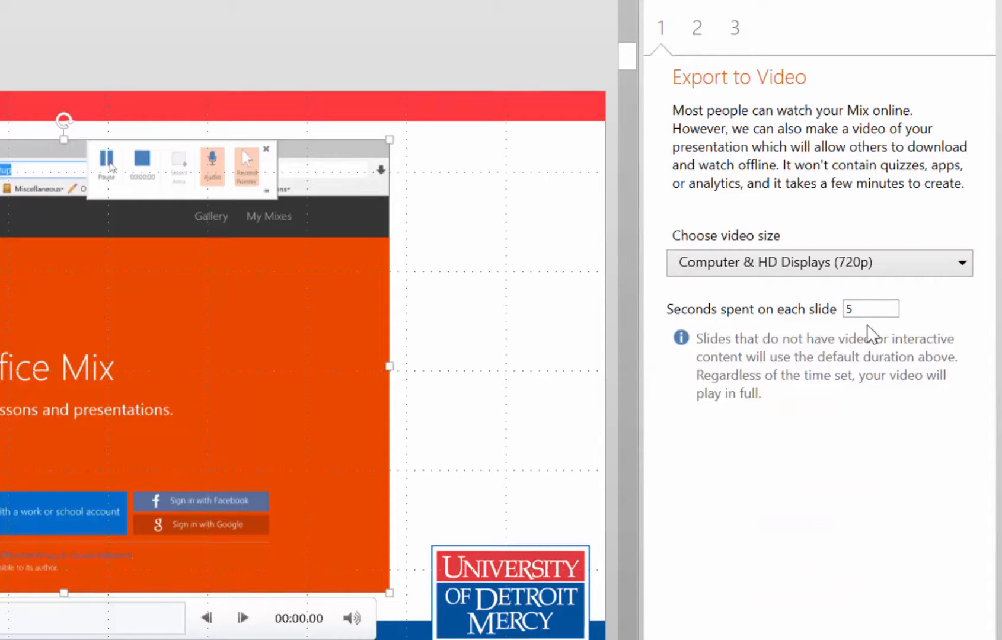
{"action": "left_click", "coordinate": [870, 308]}
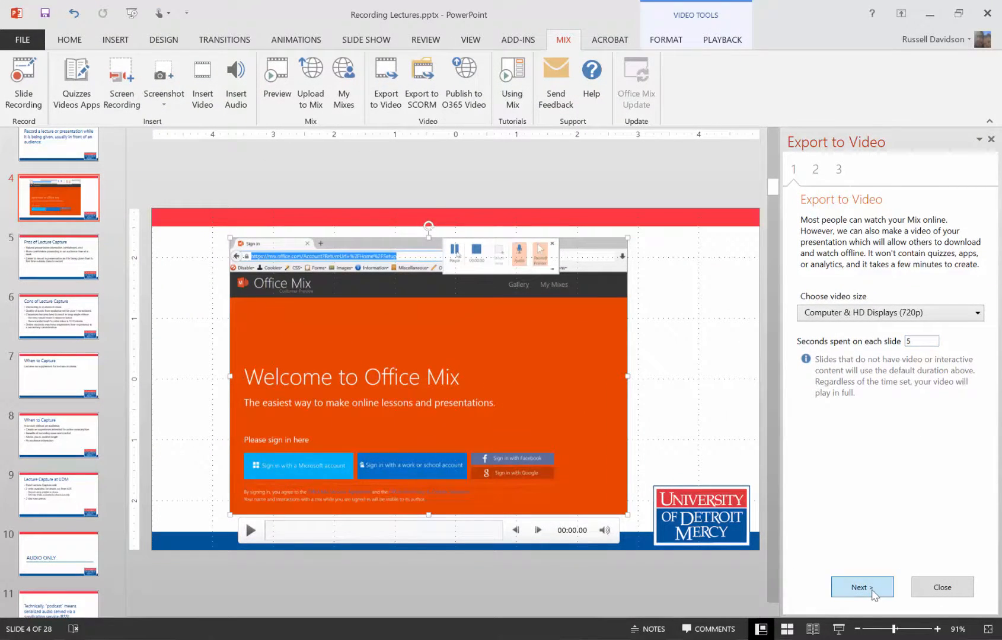
{"action": "left_click", "coordinate": [861, 587]}
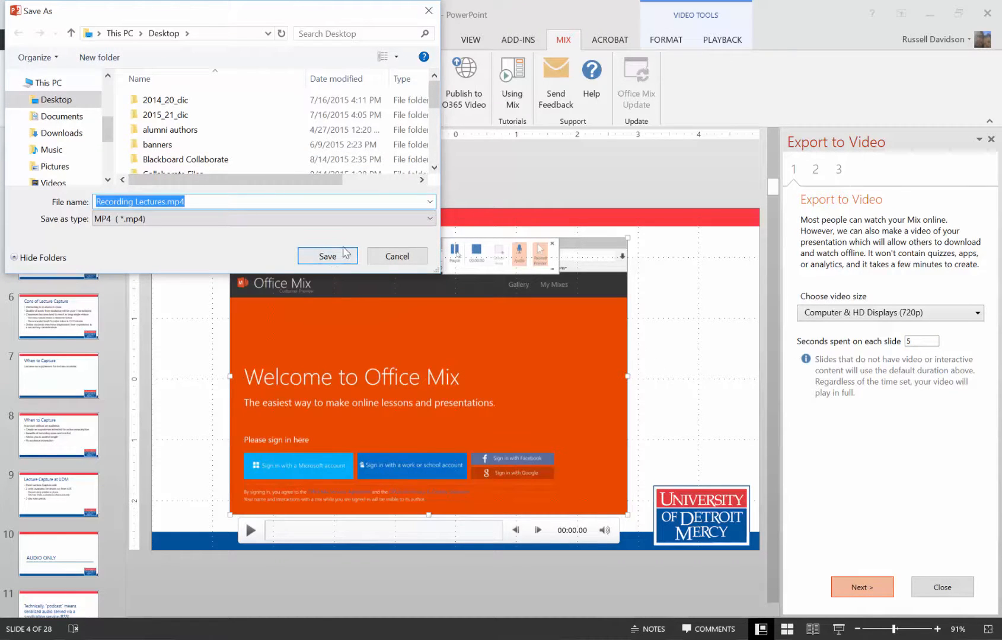
Step: Save the export as Recording Lectures.mp4 in the Recording Presentations folder
{"action": "left_click", "coordinate": [326, 256]}
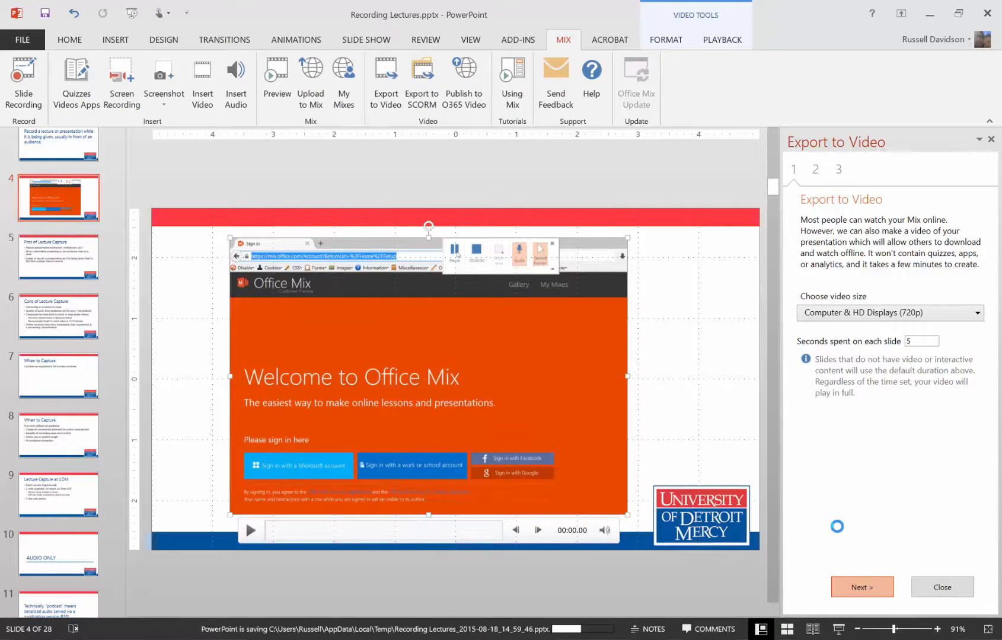
{"action": "left_click", "coordinate": [860, 586]}
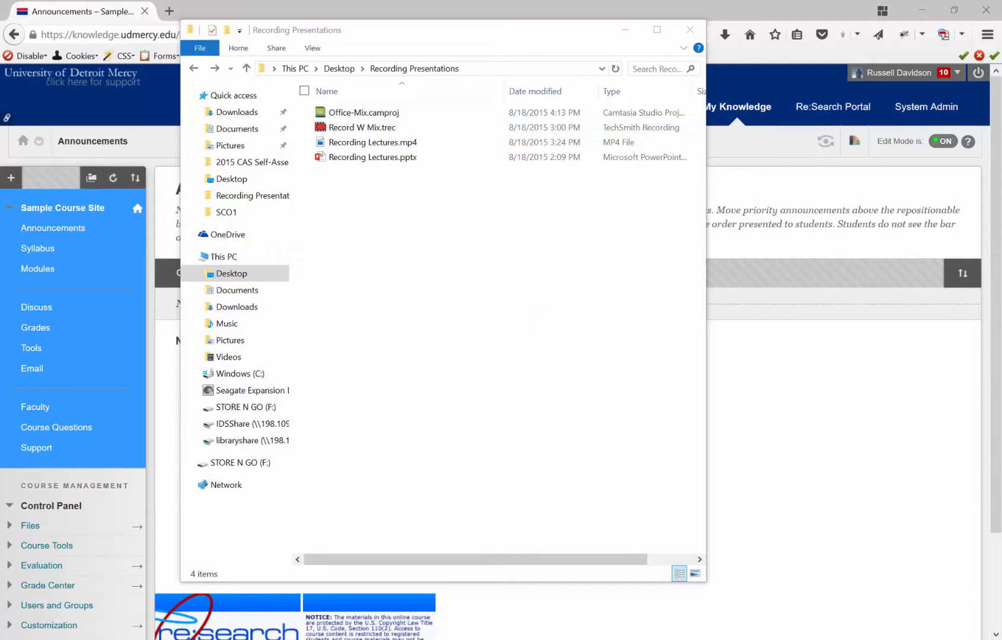
Step: Check the 137 MB Recording Lectures.mp4 in File Explorer, then return to the Blackboard page
{"action": "left_click", "coordinate": [372, 142]}
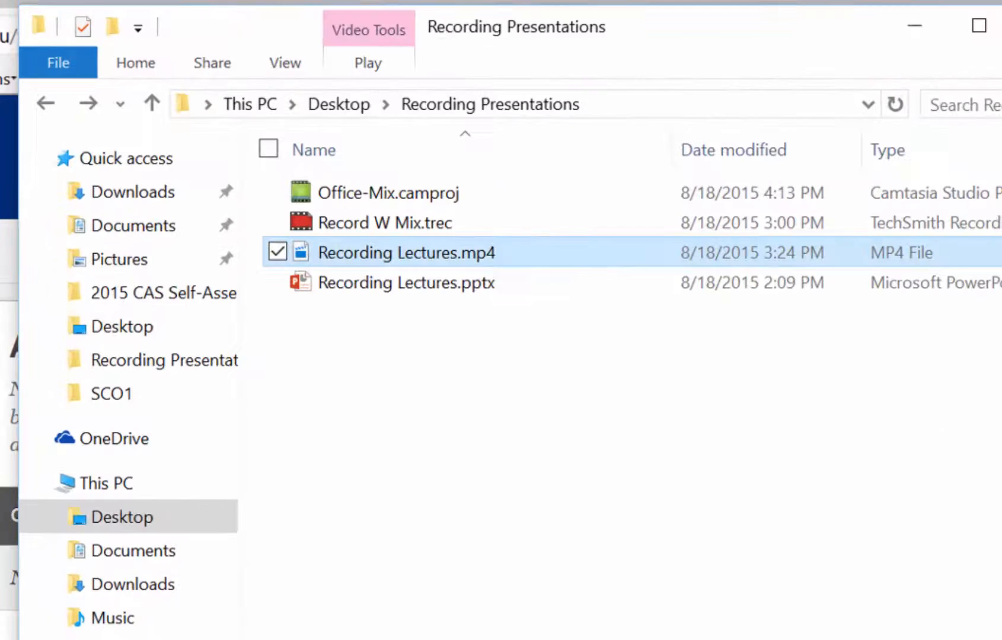
{"action": "mouse_move", "coordinate": [473, 259]}
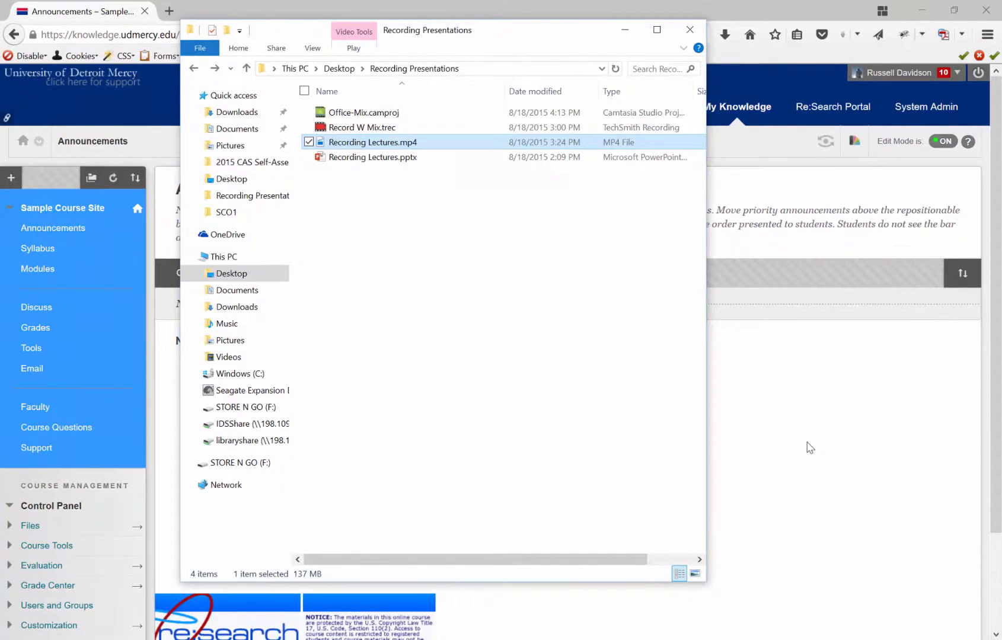
{"action": "left_click", "coordinate": [689, 30]}
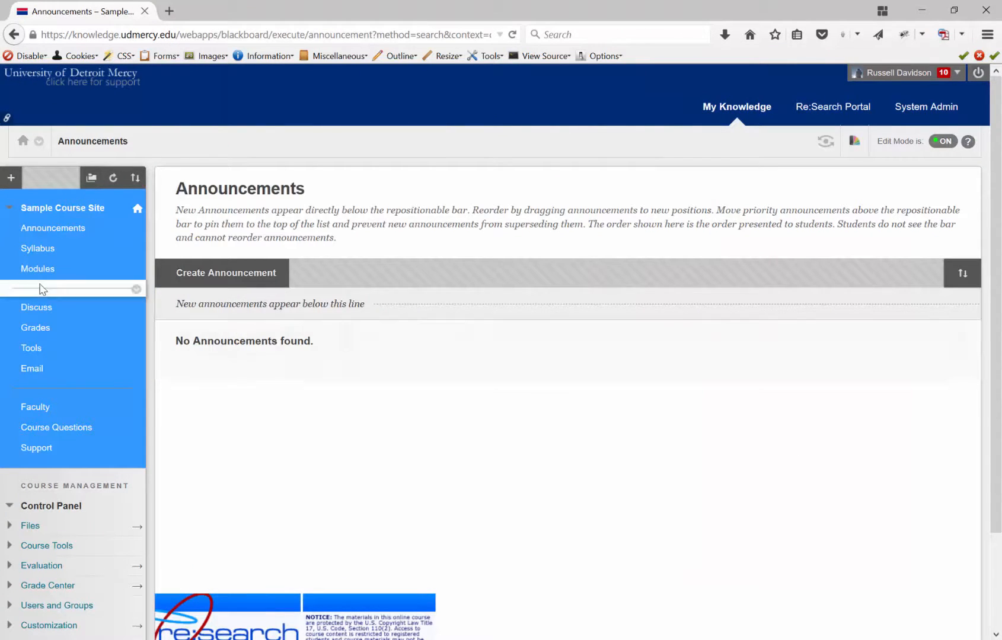
Step: In Modules > Module 1, start a new File item from Build Content
{"action": "left_click", "coordinate": [36, 268]}
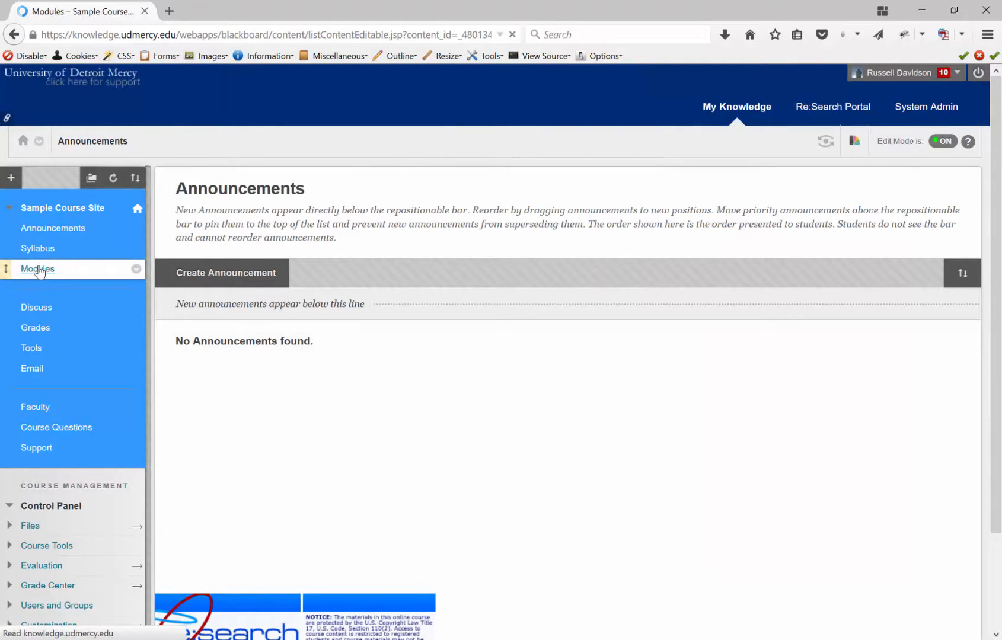
{"action": "left_click", "coordinate": [38, 269]}
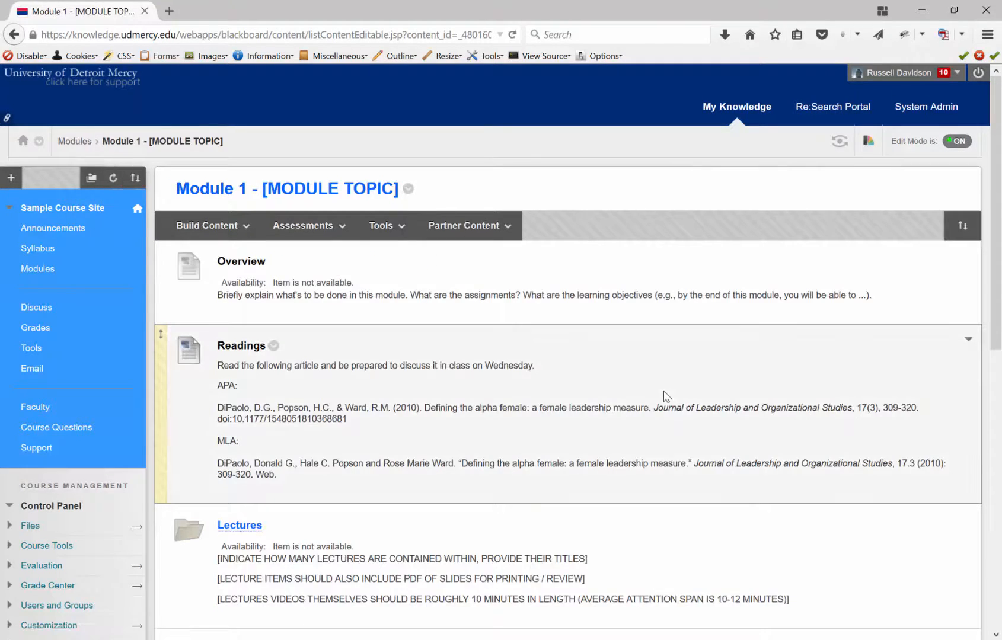
{"action": "left_click", "coordinate": [207, 226]}
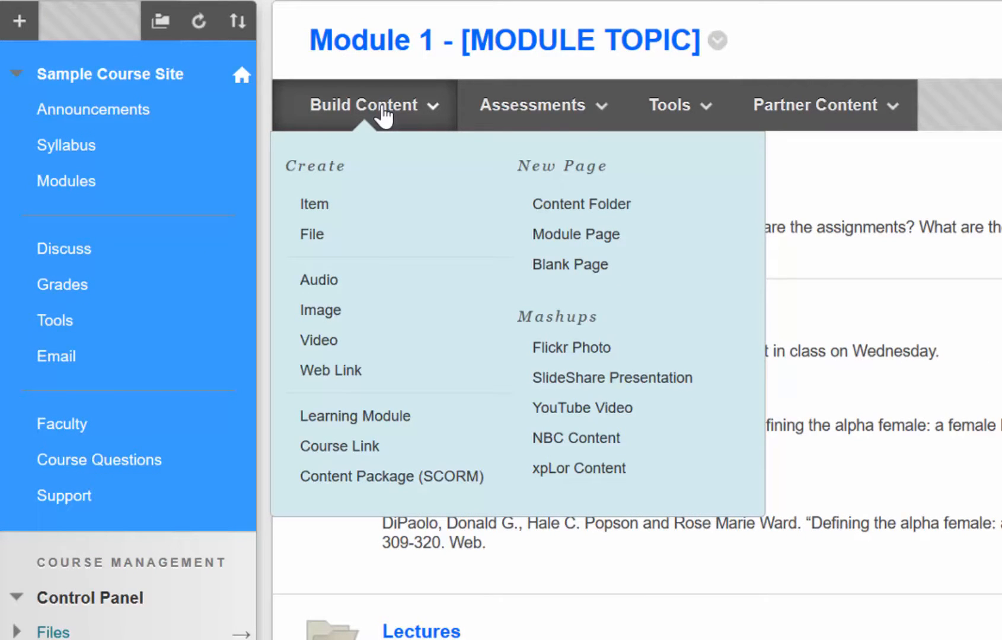
{"action": "mouse_move", "coordinate": [373, 247]}
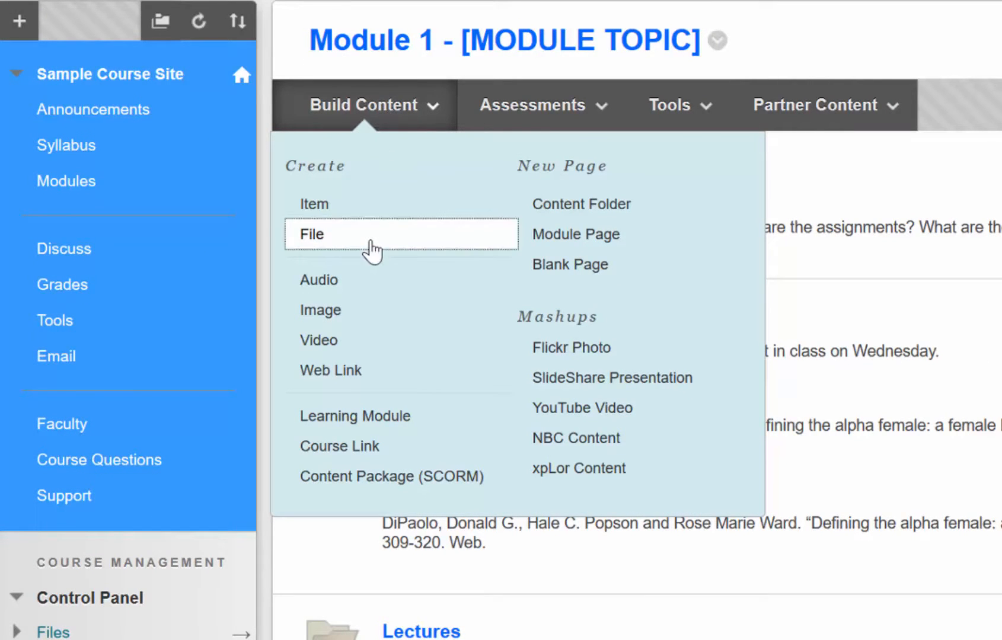
{"action": "left_click", "coordinate": [309, 234]}
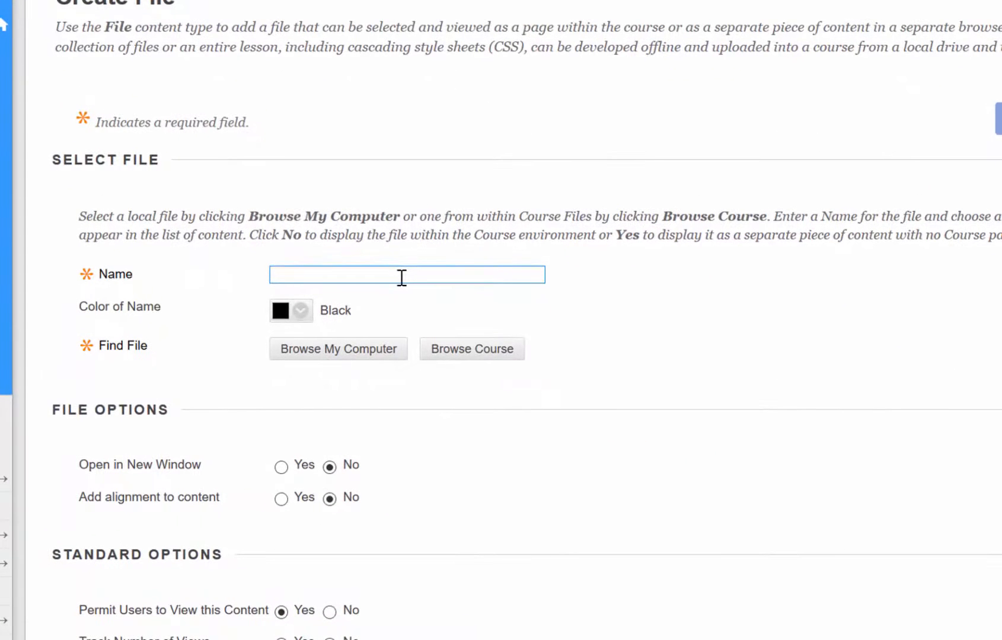
Step: Name the item 'Lecture Video (3 minutes)', attach Recording Lectures.mp4 from the computer, and submit it
{"action": "type", "text": "Lecture Video ("}
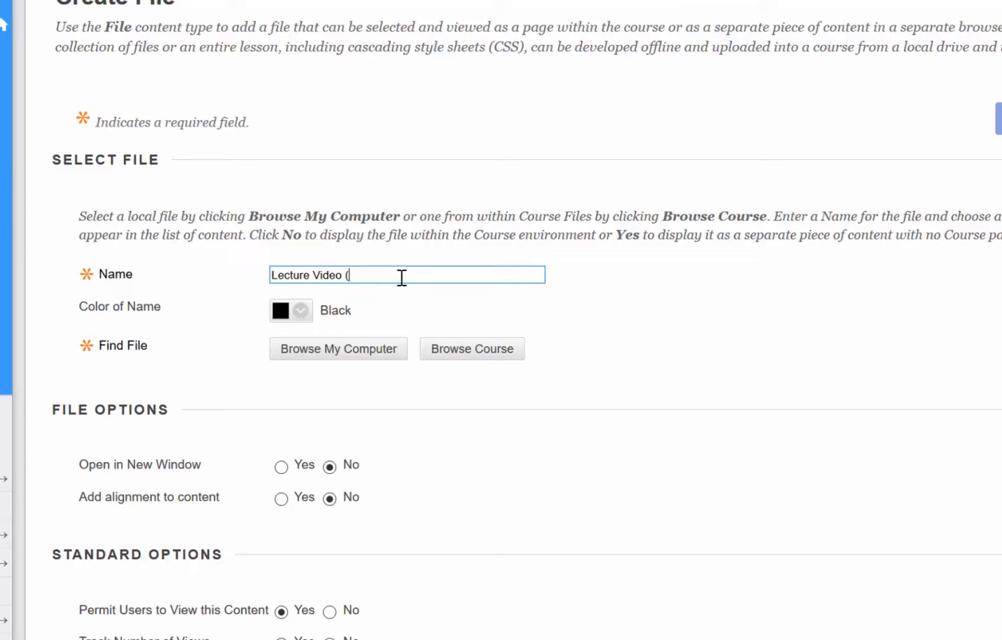
{"action": "type", "text": "3 minute"}
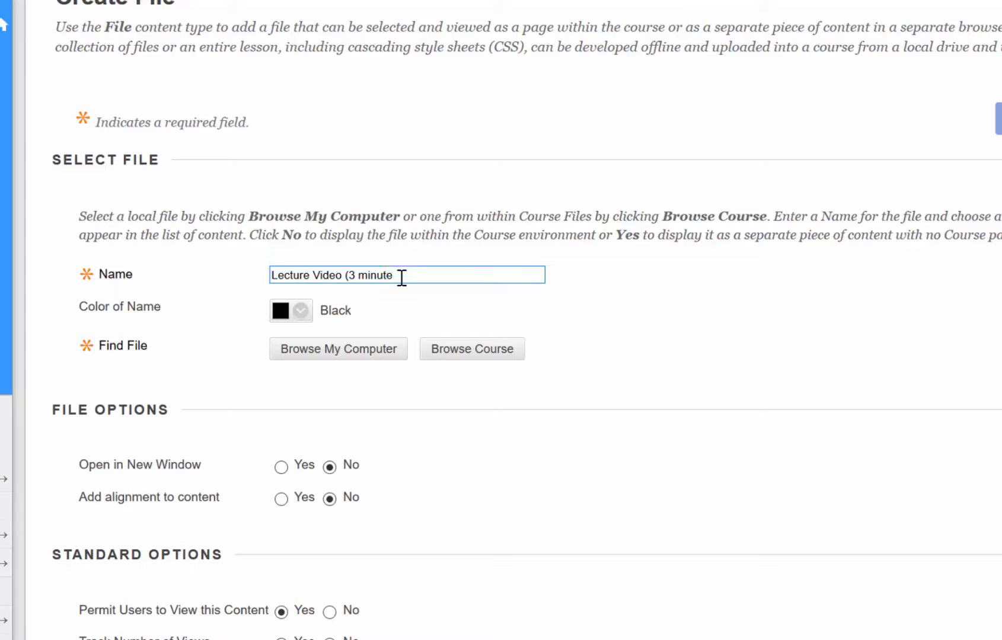
{"action": "type", "text": "s)"}
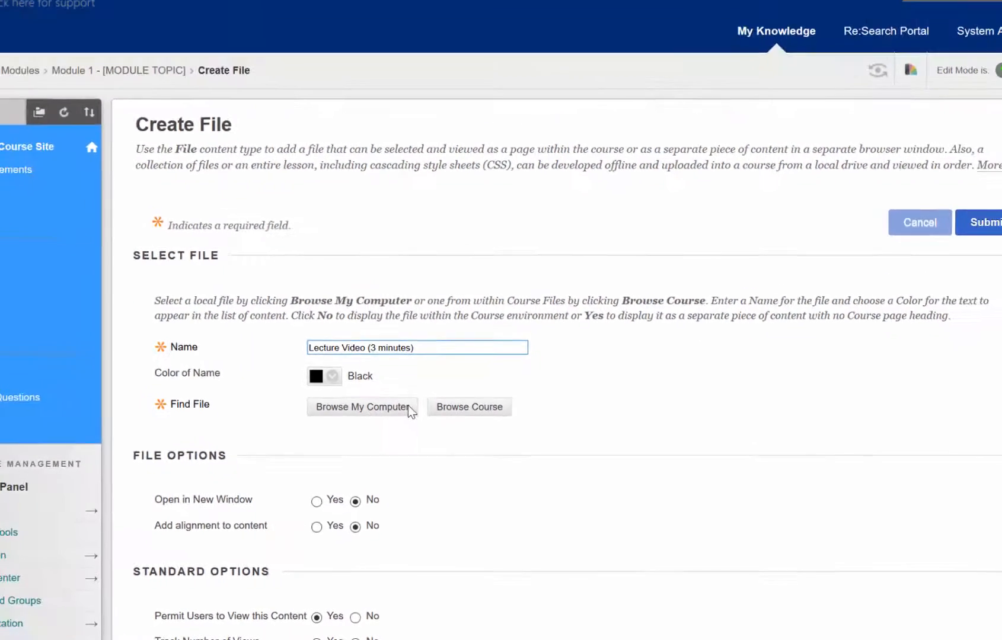
{"action": "left_click", "coordinate": [363, 407]}
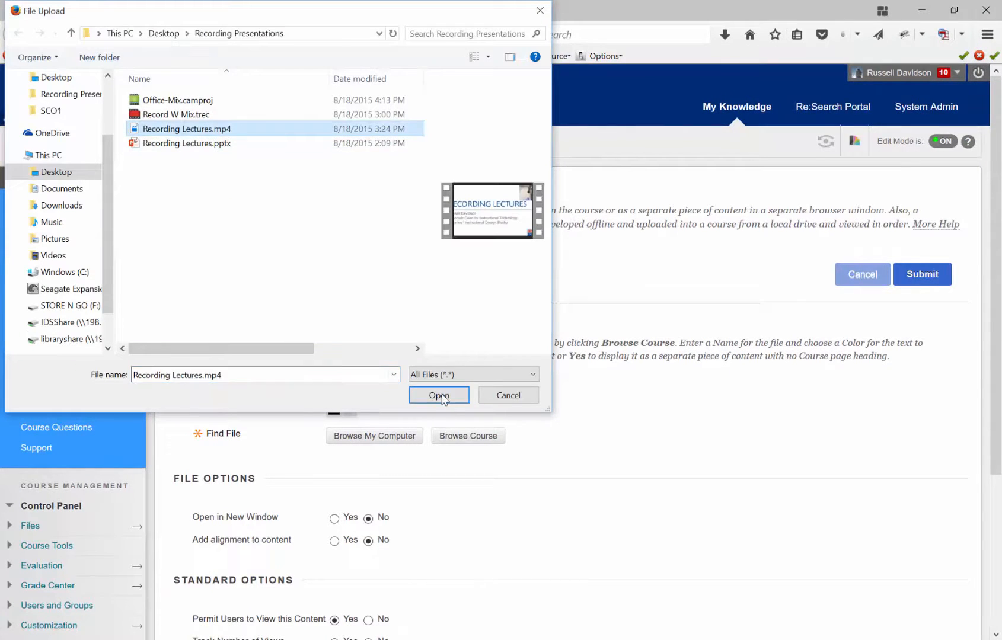
{"action": "left_click", "coordinate": [438, 395]}
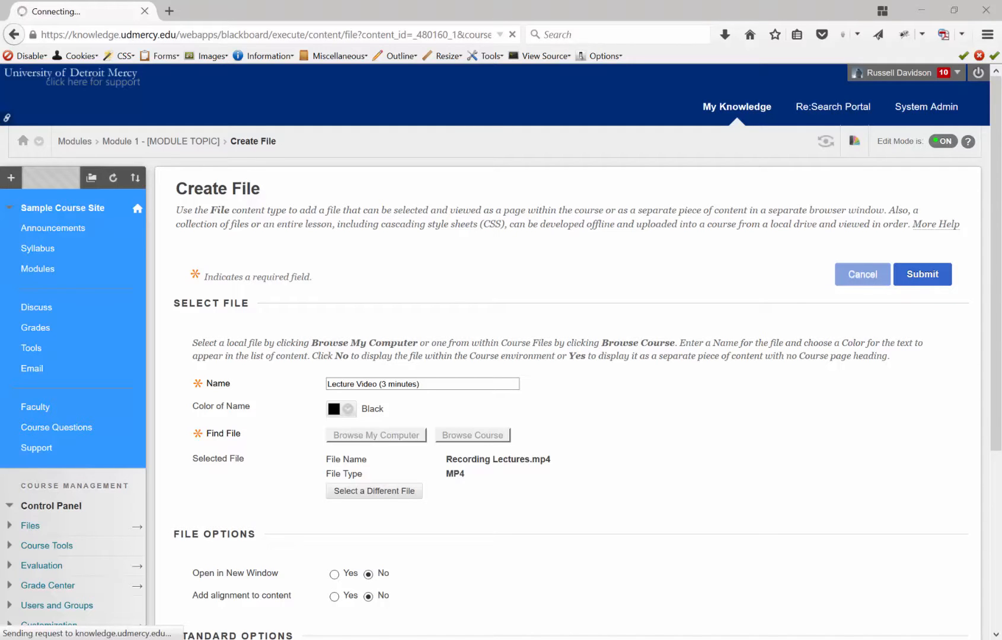
{"action": "left_click", "coordinate": [922, 274]}
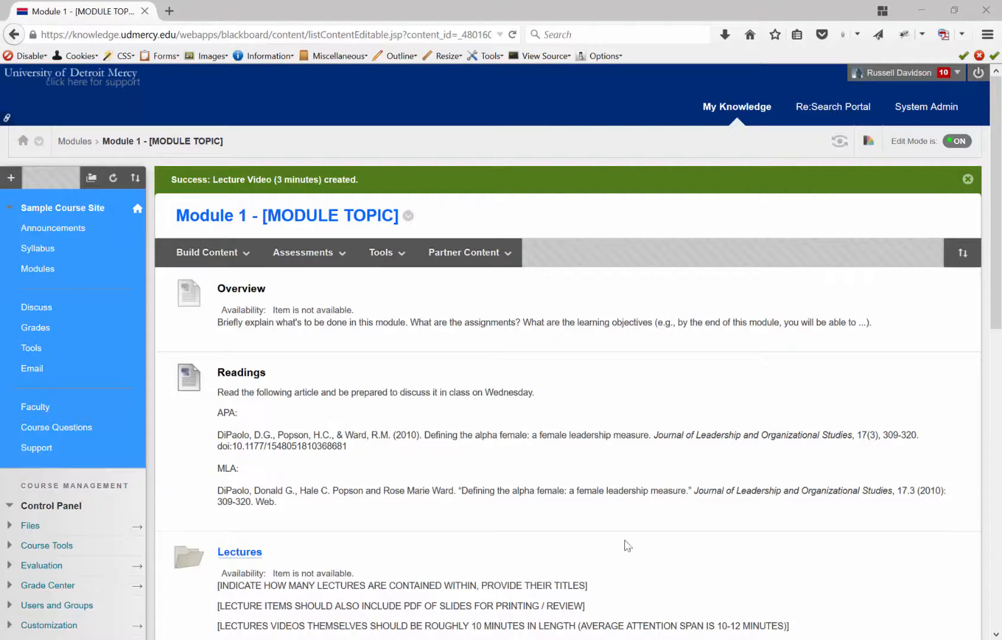
Step: Scroll to the bottom of Module 1 and open the new Lecture Video (3 minutes) item
{"action": "scroll", "scroll_direction": "down", "scroll_amount": 3}
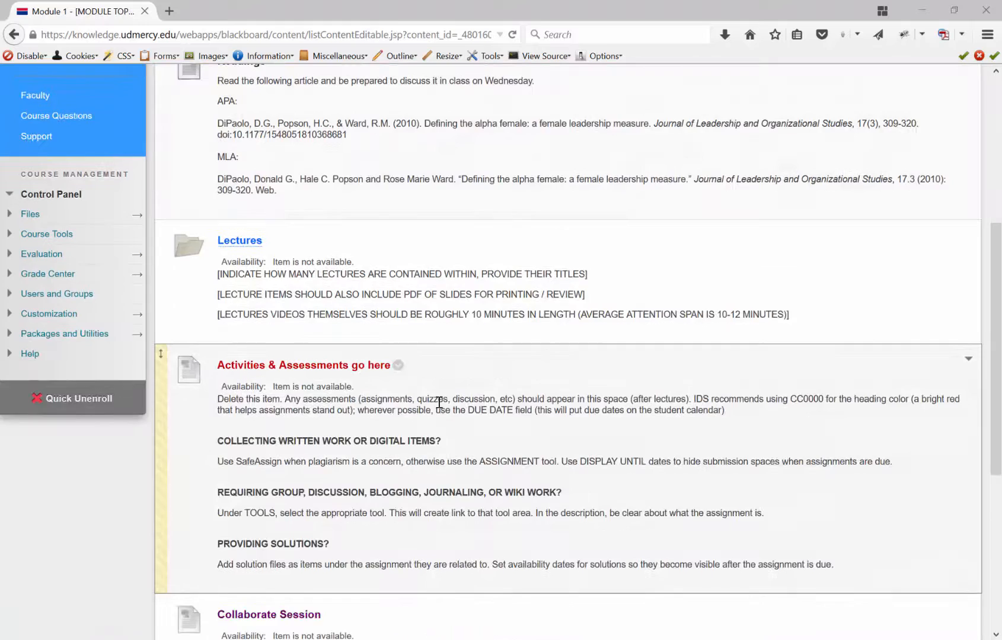
{"action": "scroll", "scroll_direction": "down", "scroll_amount": 3}
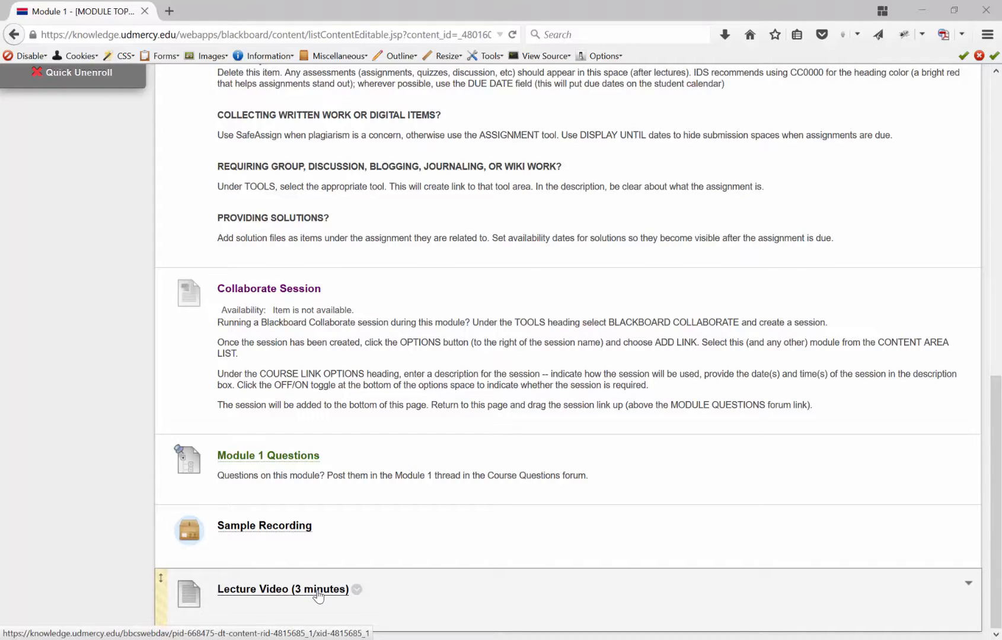
{"action": "left_click", "coordinate": [283, 590]}
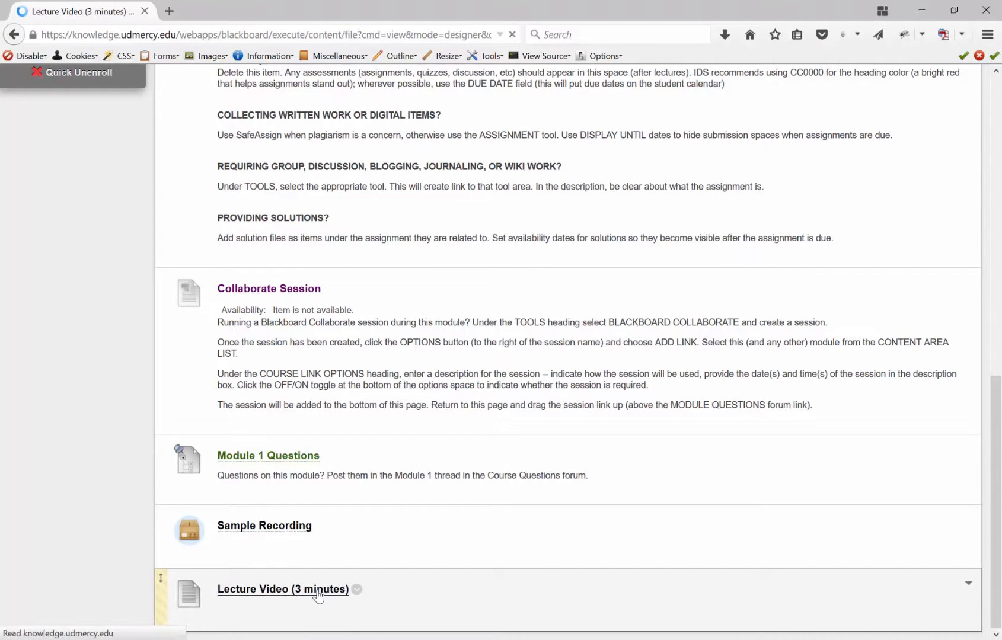
{"action": "left_click", "coordinate": [283, 589]}
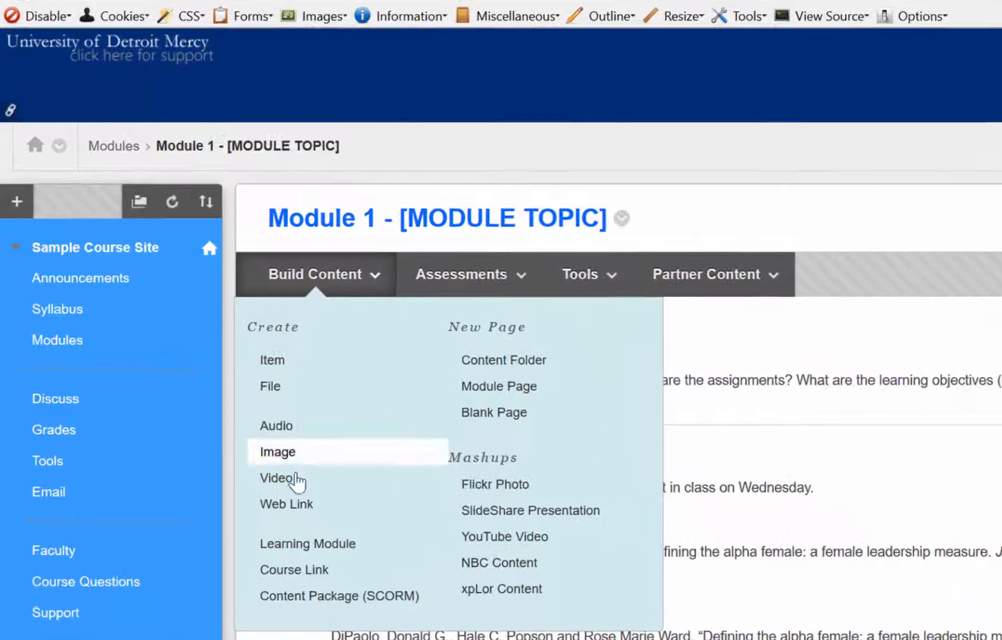
{"action": "mouse_move", "coordinate": [276, 478]}
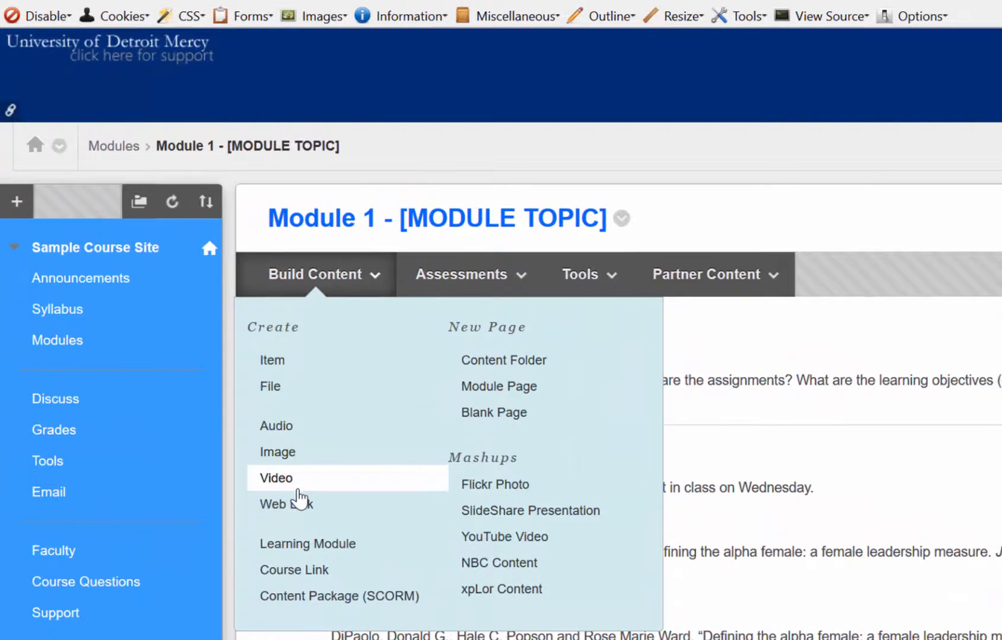